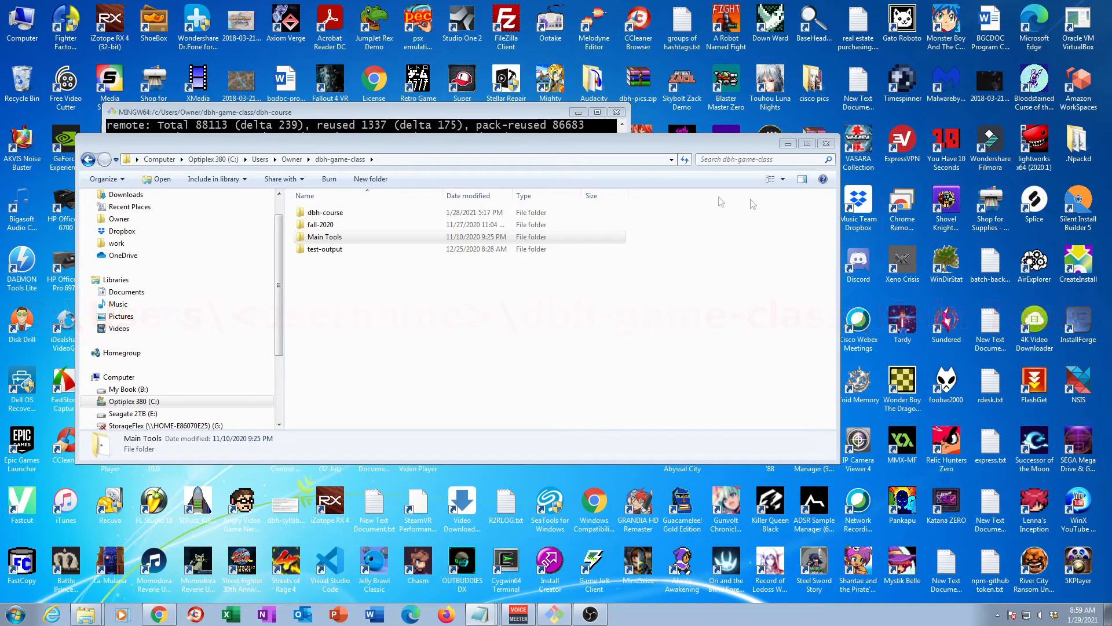
Step: Open Main Tools, then the Sublime Text folder, and select sublime_text.exe
click(326, 237)
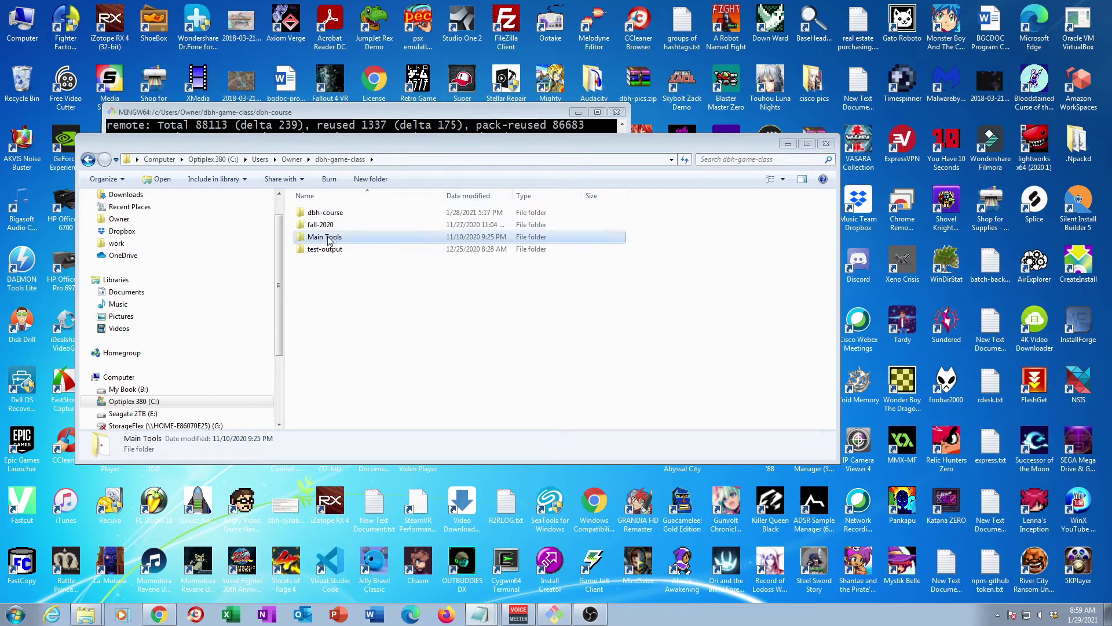
double_click(324, 237)
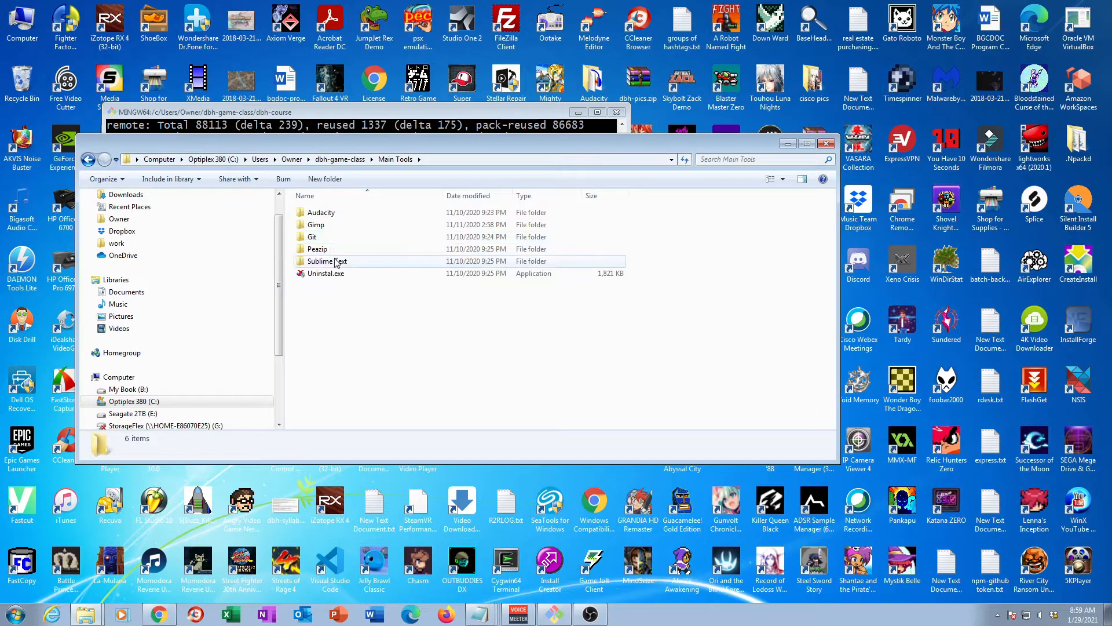
click(326, 262)
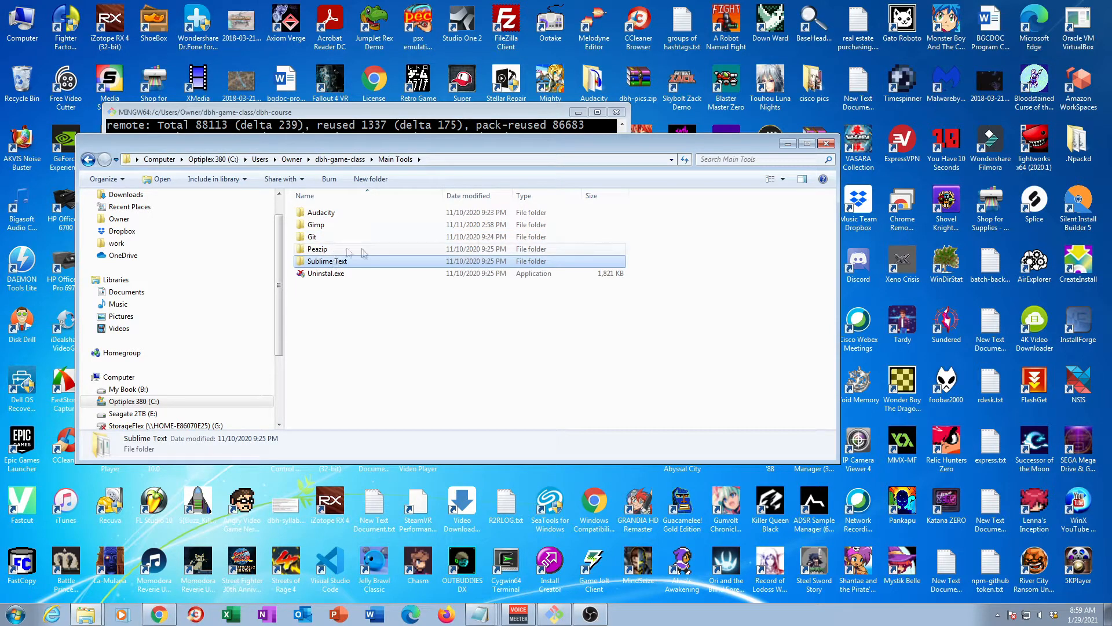
click(327, 262)
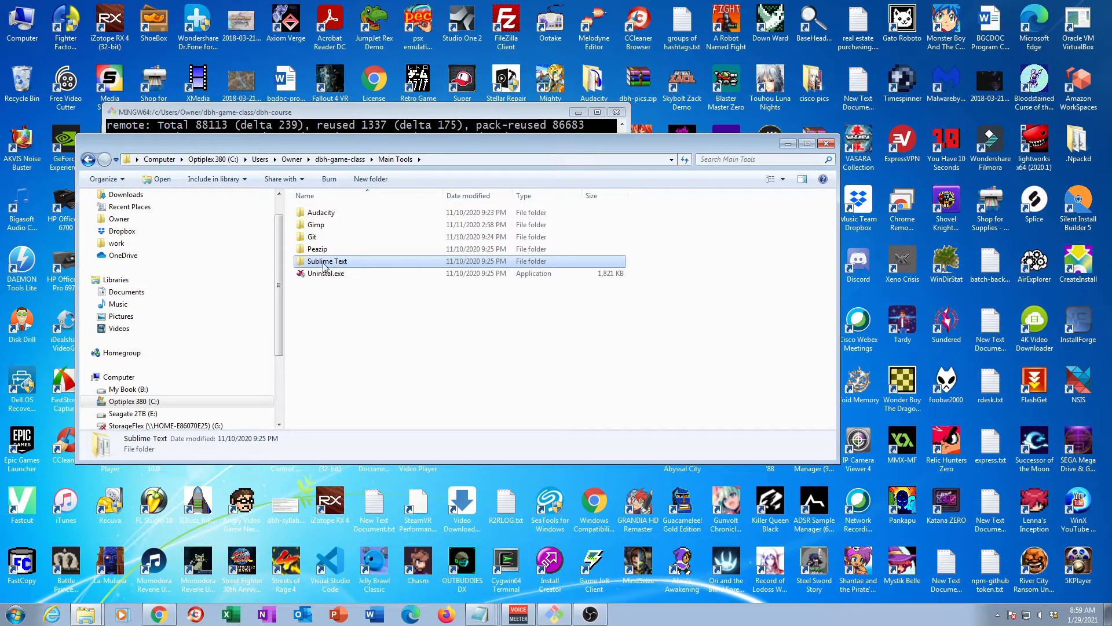
double_click(326, 260)
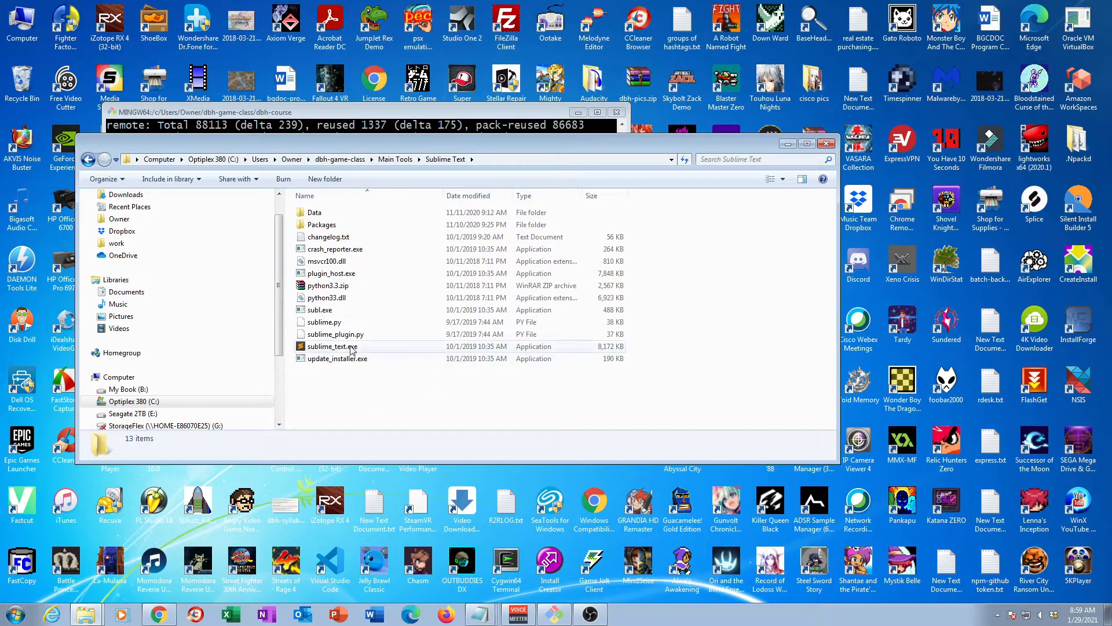
click(332, 346)
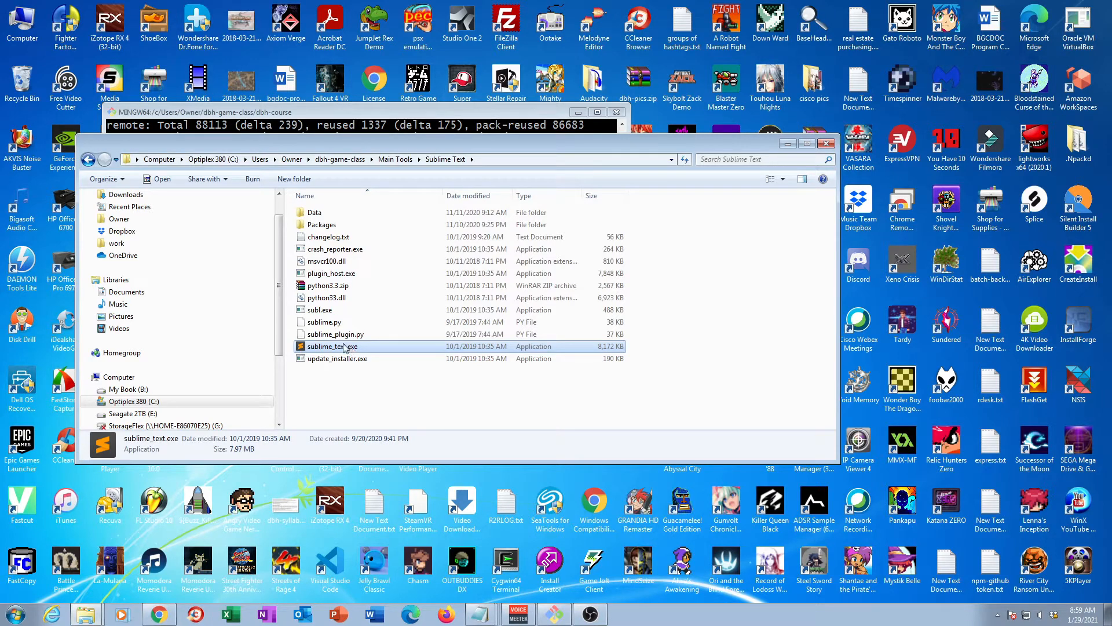
Step: Launch Sublime Text and browse Open Folder to dbh-game-class > dbh-course > main-openbor
double_click(332, 346)
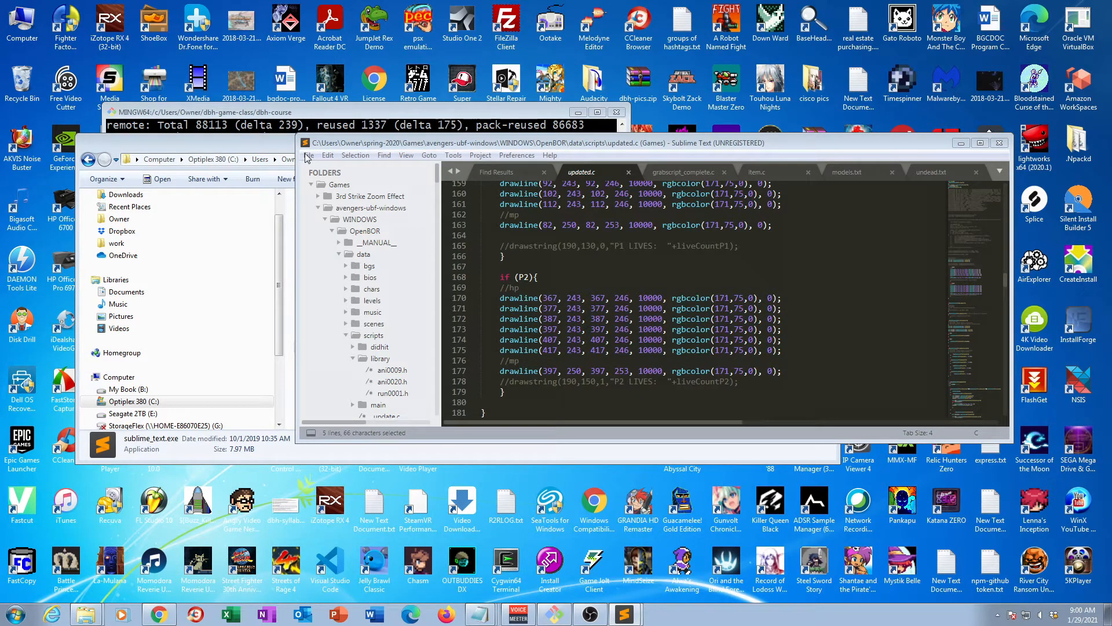
click(328, 155)
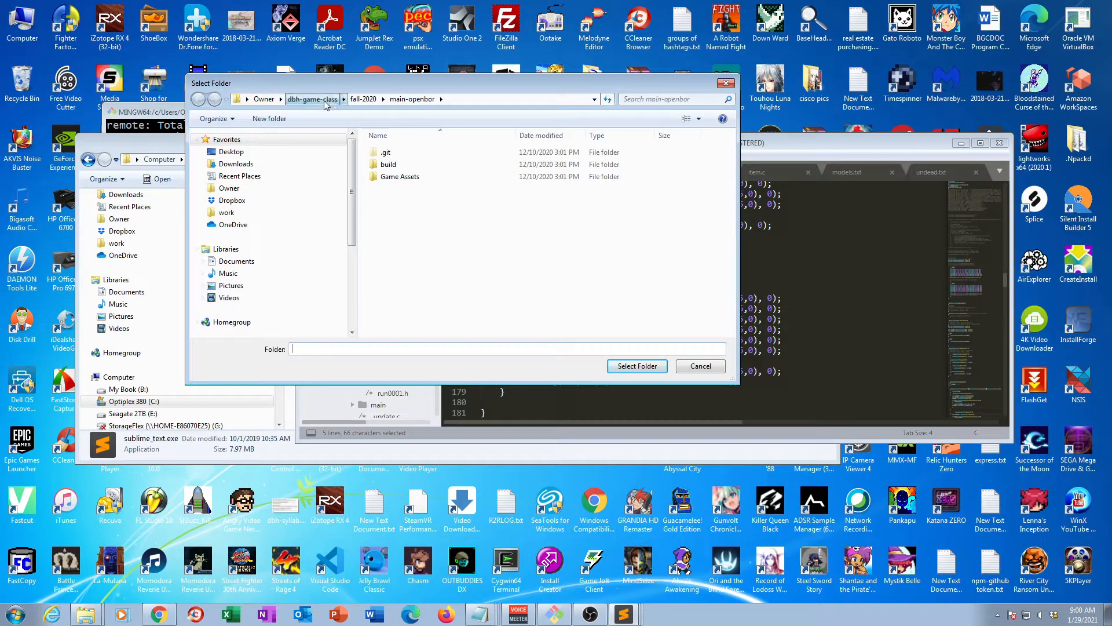
click(313, 99)
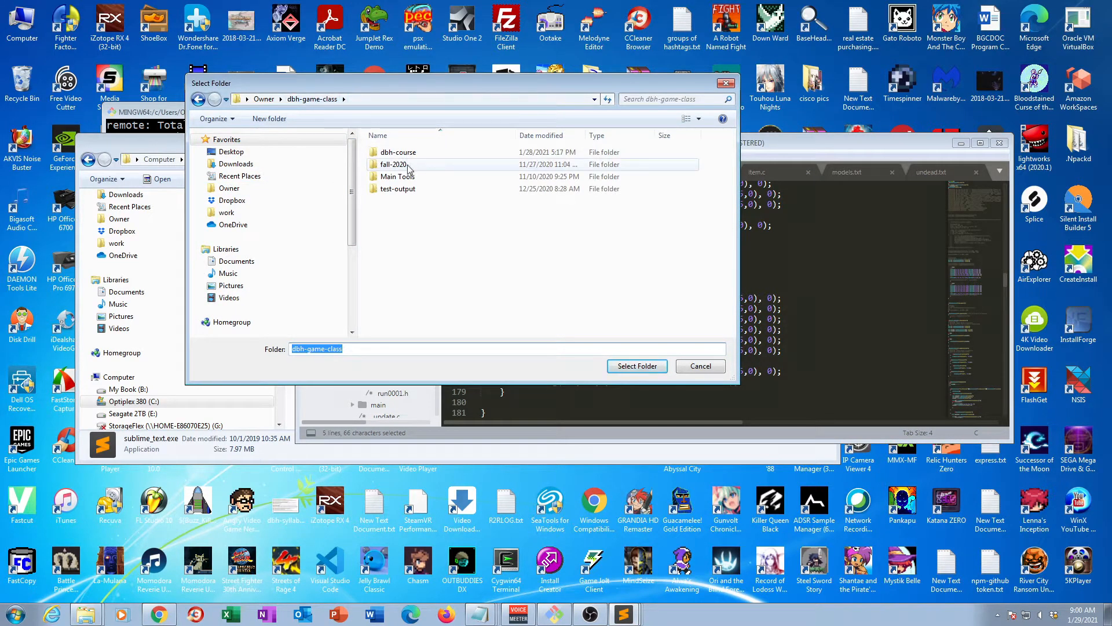
double_click(398, 151)
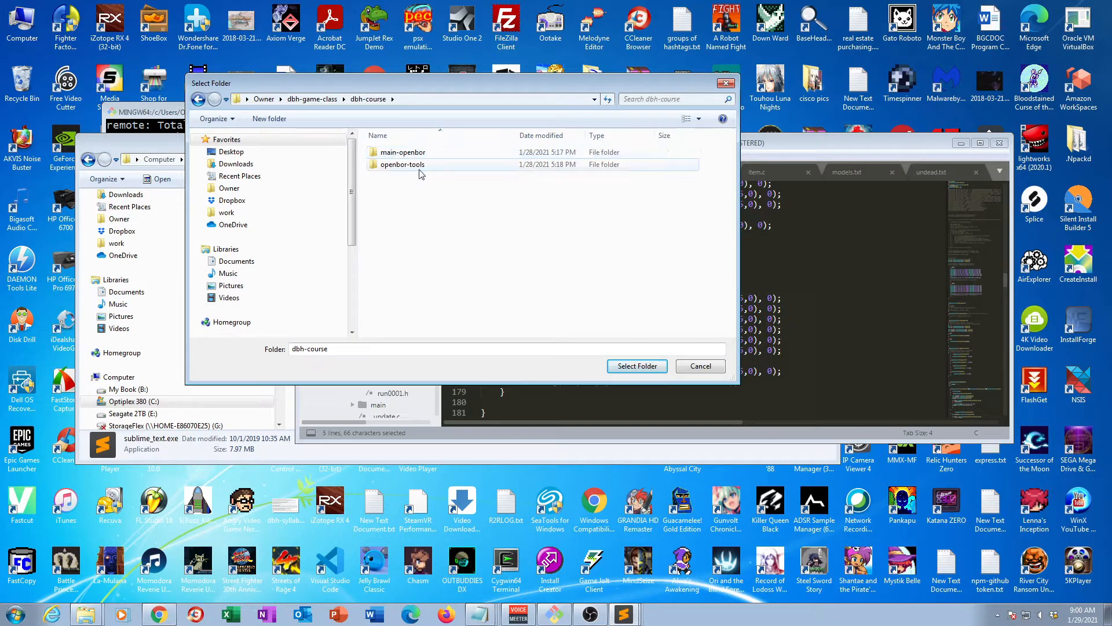
click(403, 152)
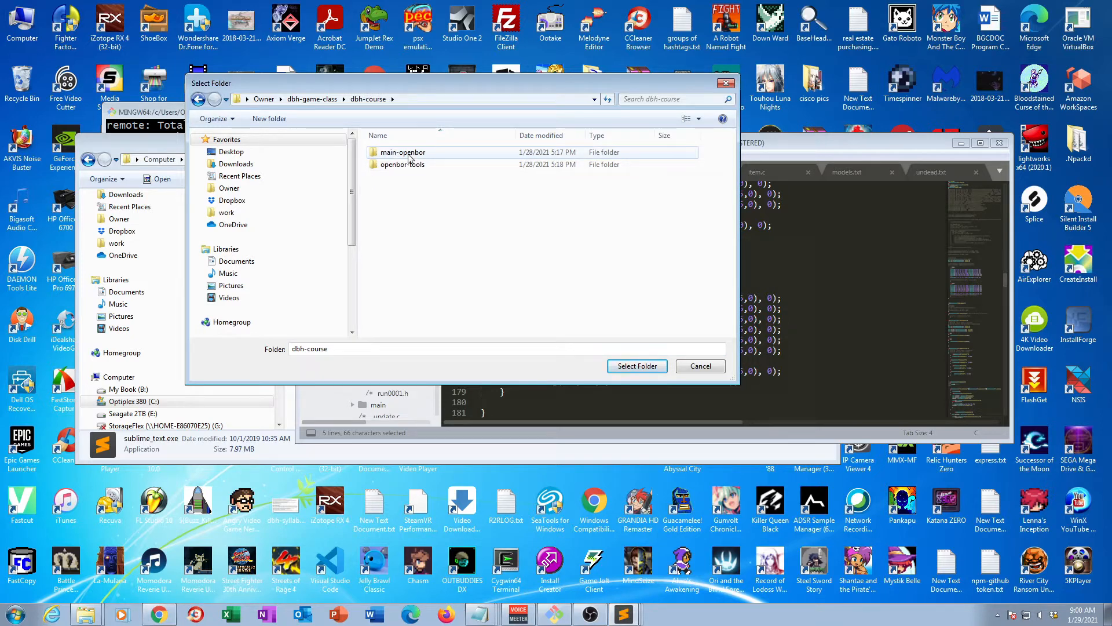
click(403, 152)
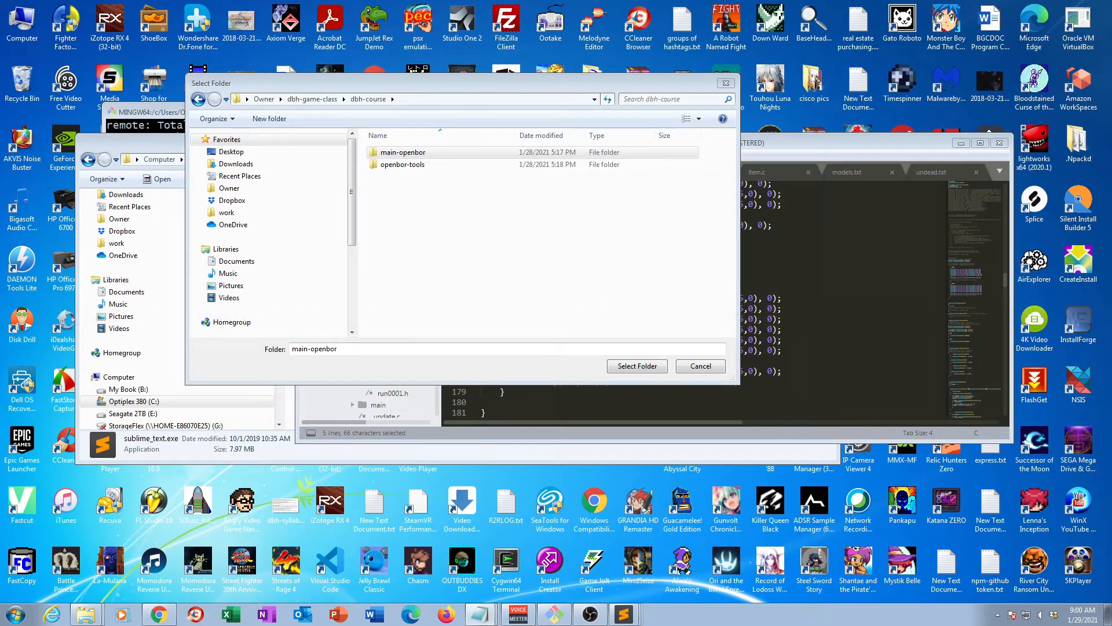
click(401, 152)
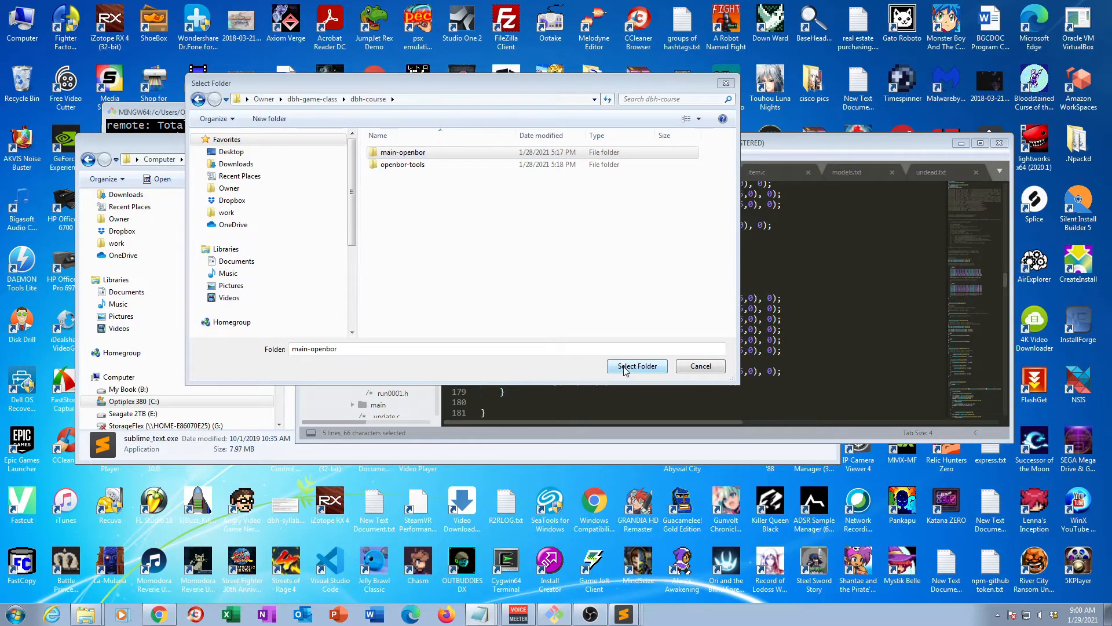
Step: Confirm Select Folder so main-openbor opens in a new Sublime Text window
click(637, 366)
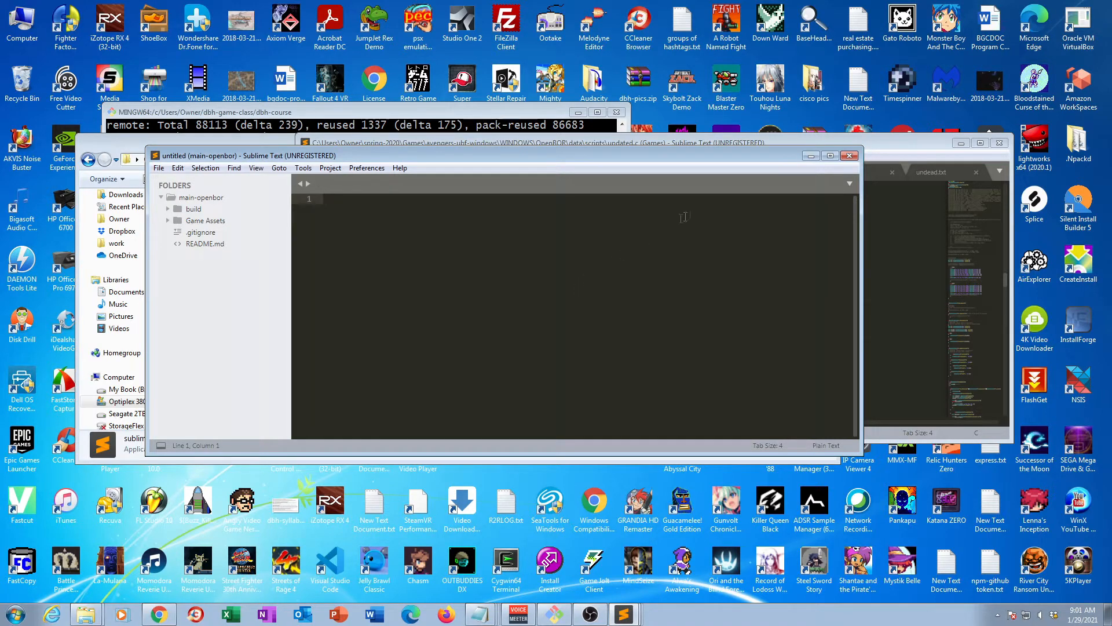
Step: Maximize the main-openbor window, then widen the sidebar and narrow it back
click(829, 155)
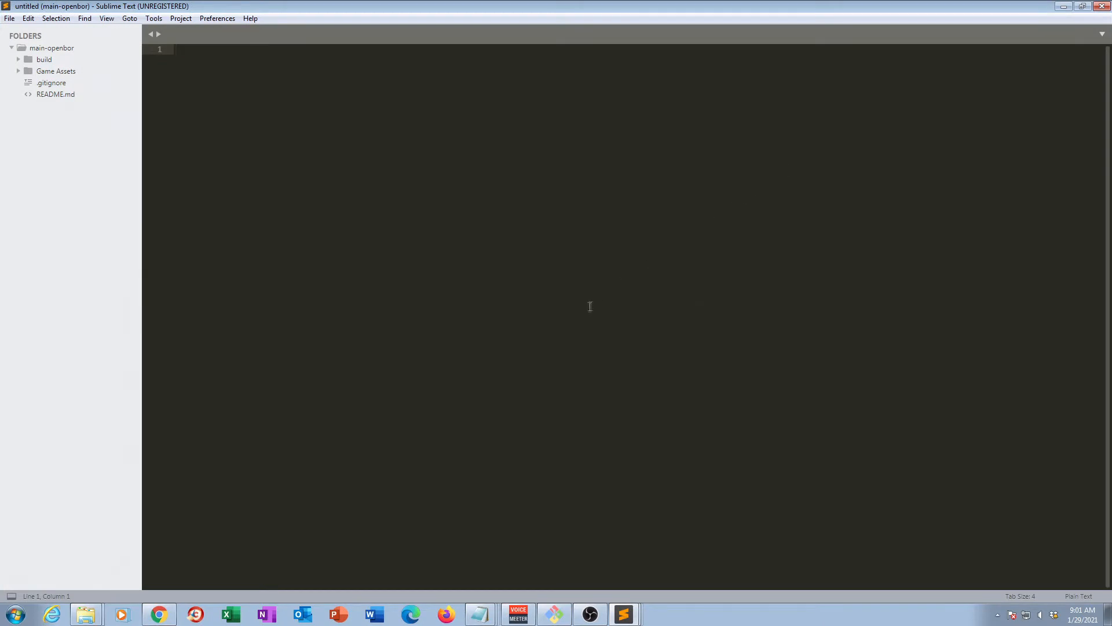
mouse_move(150, 287)
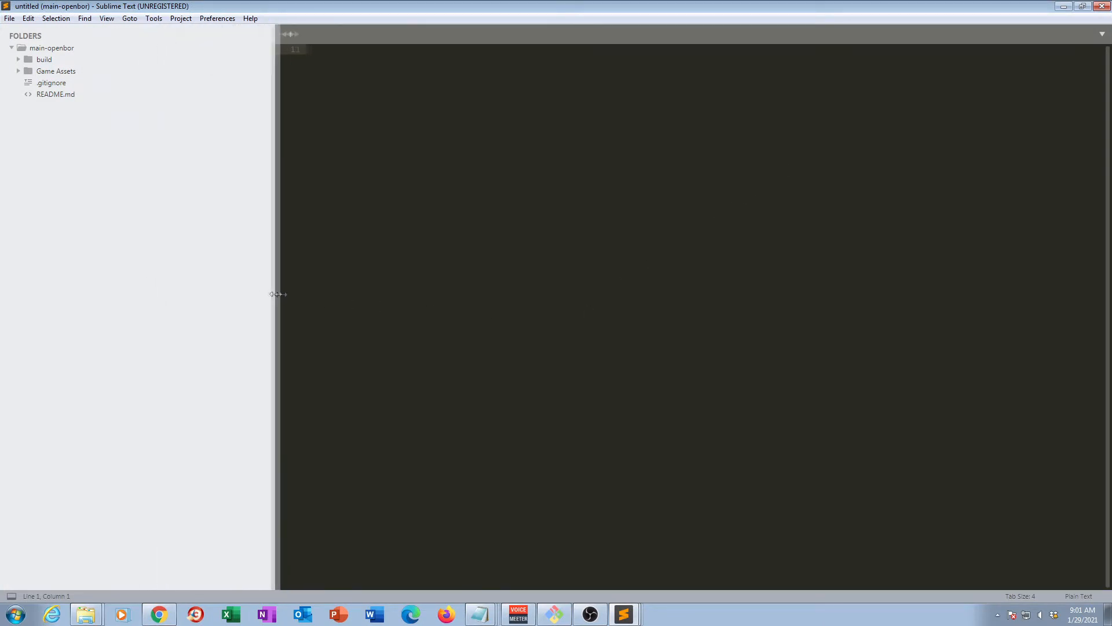
drag(277, 303, 358, 303)
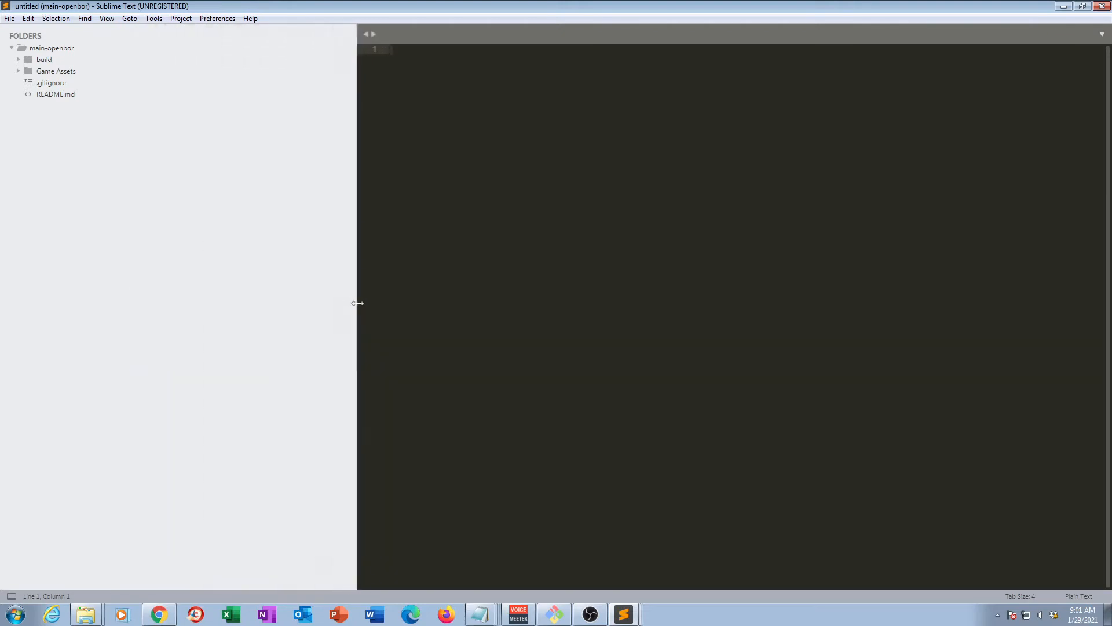
drag(358, 303, 177, 300)
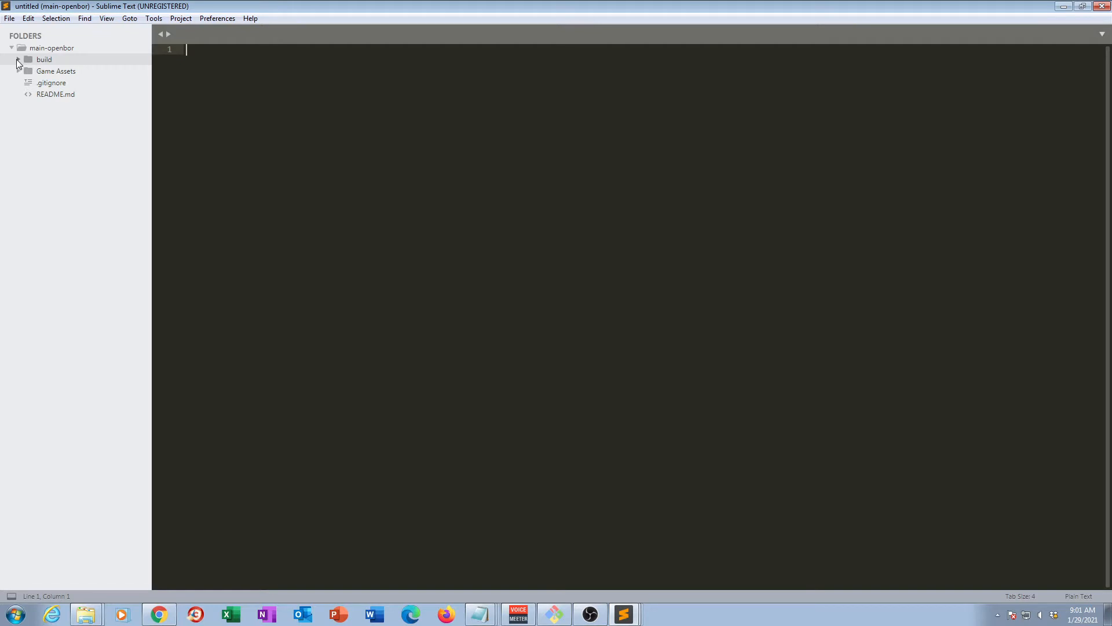
Step: Expand the build folder and its Data subfolder in the sidebar
click(20, 60)
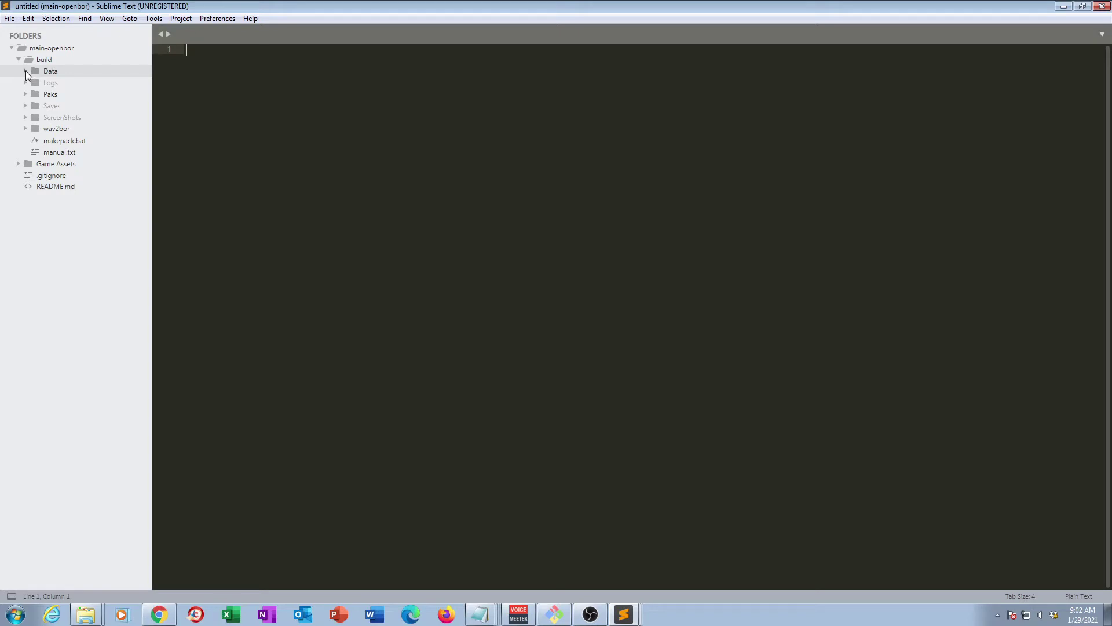
click(28, 71)
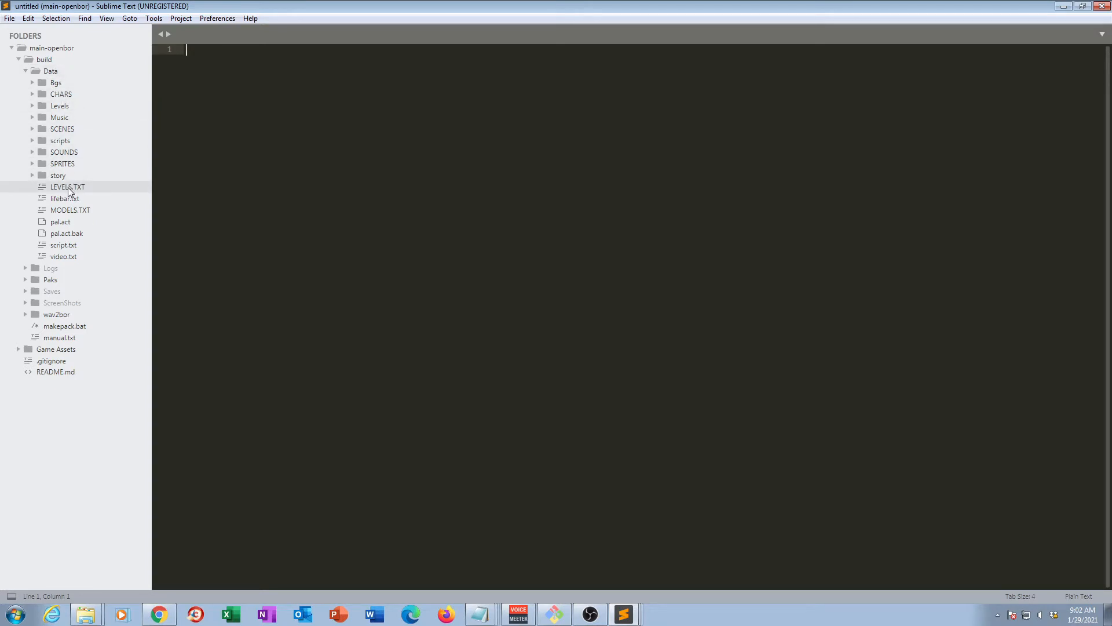
double_click(67, 187)
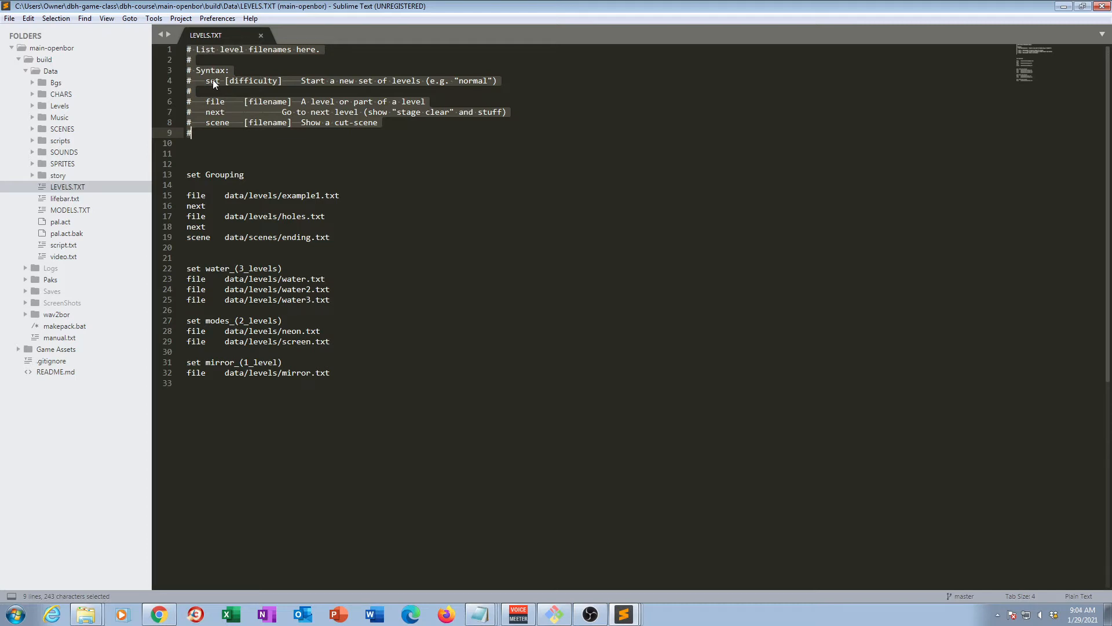
mouse_move(218, 108)
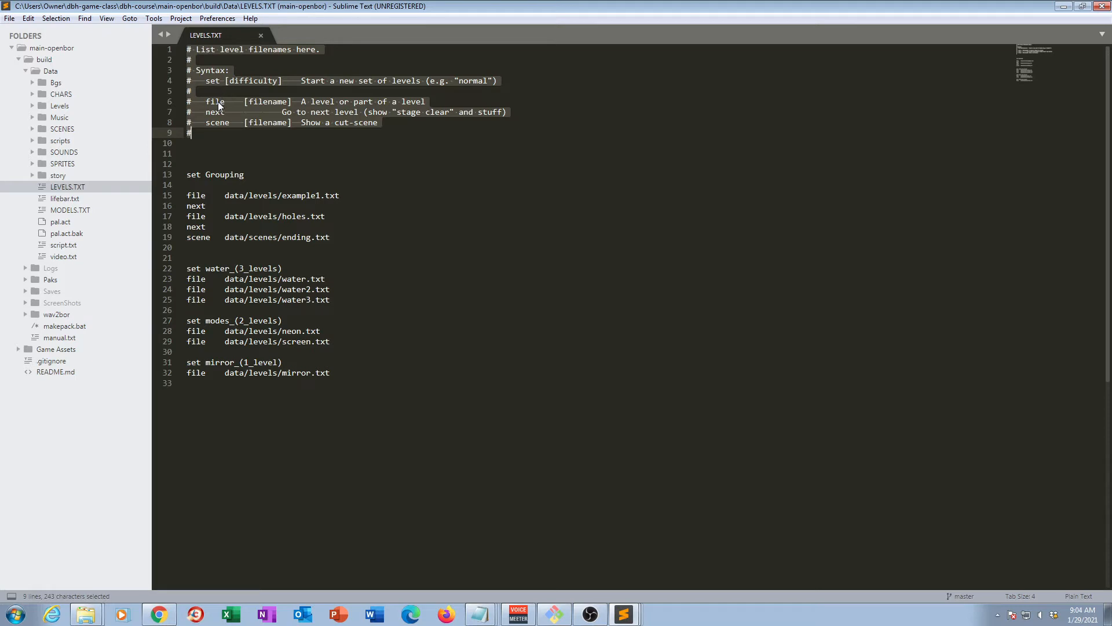
mouse_move(227, 113)
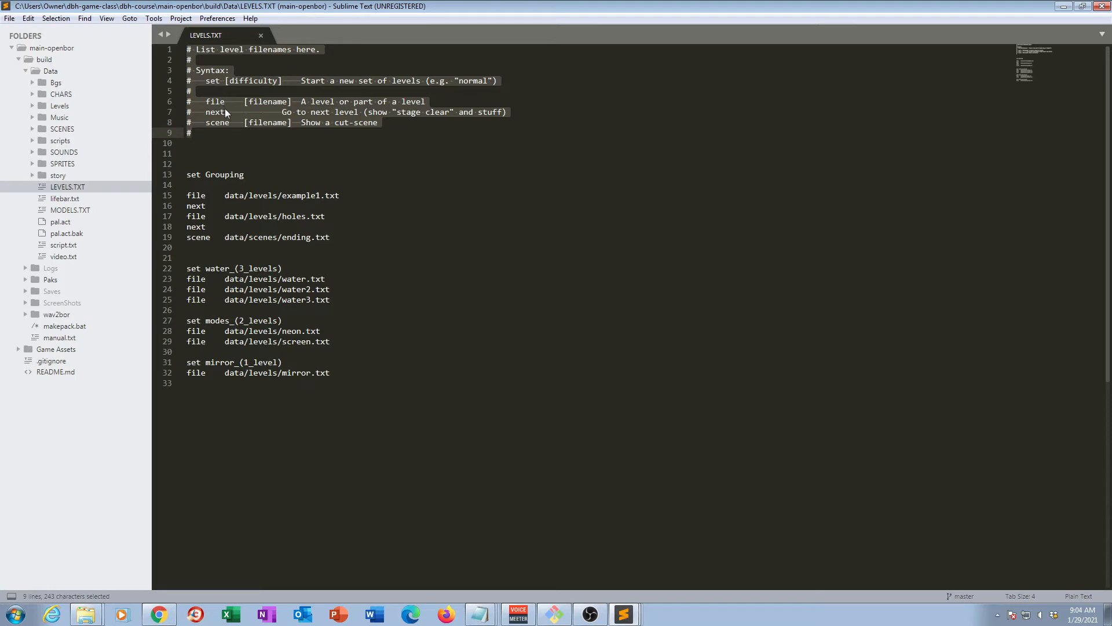
mouse_move(218, 114)
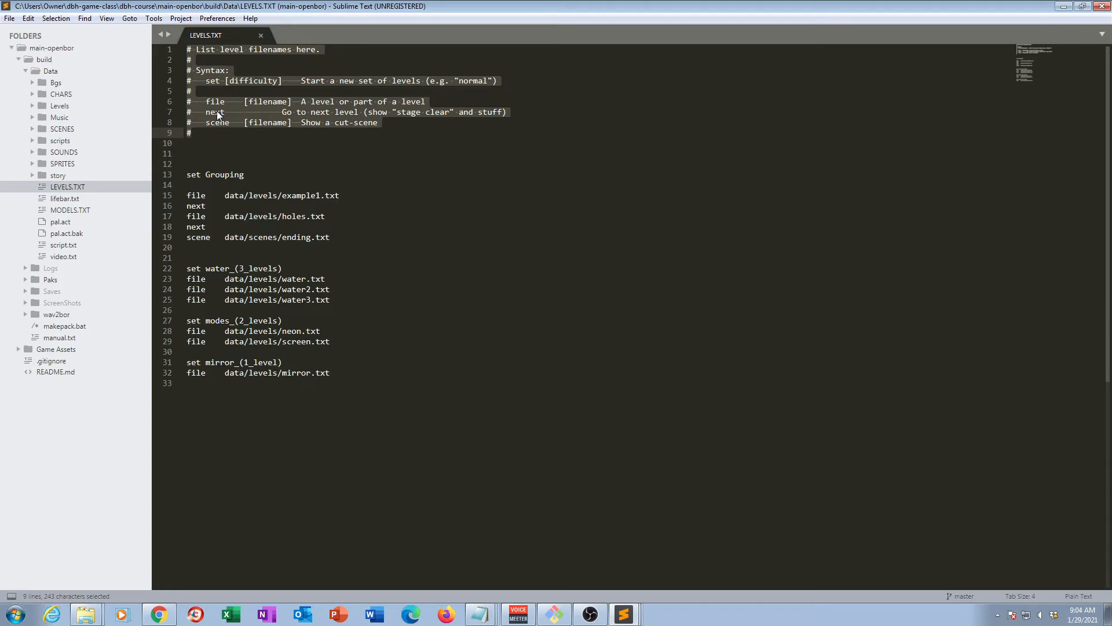
mouse_move(224, 126)
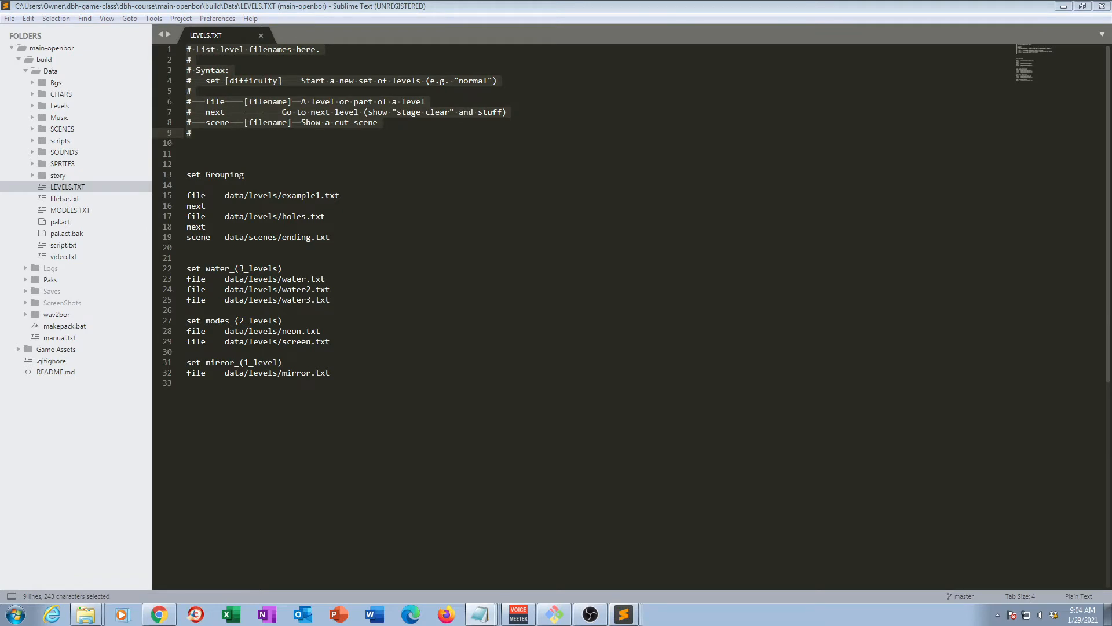
mouse_move(295, 74)
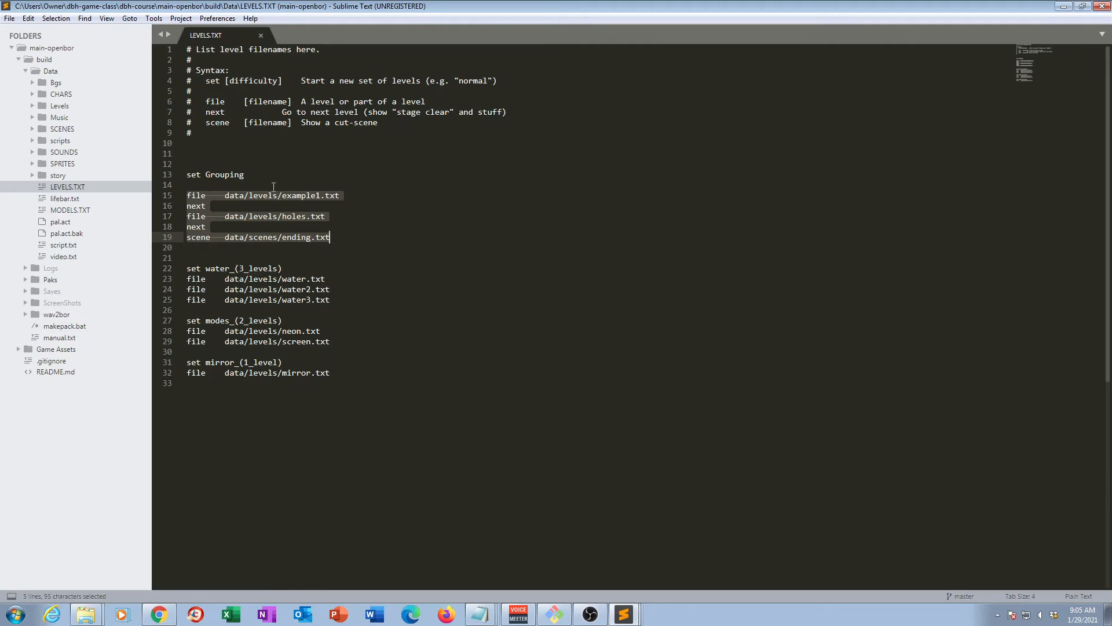
mouse_move(278, 205)
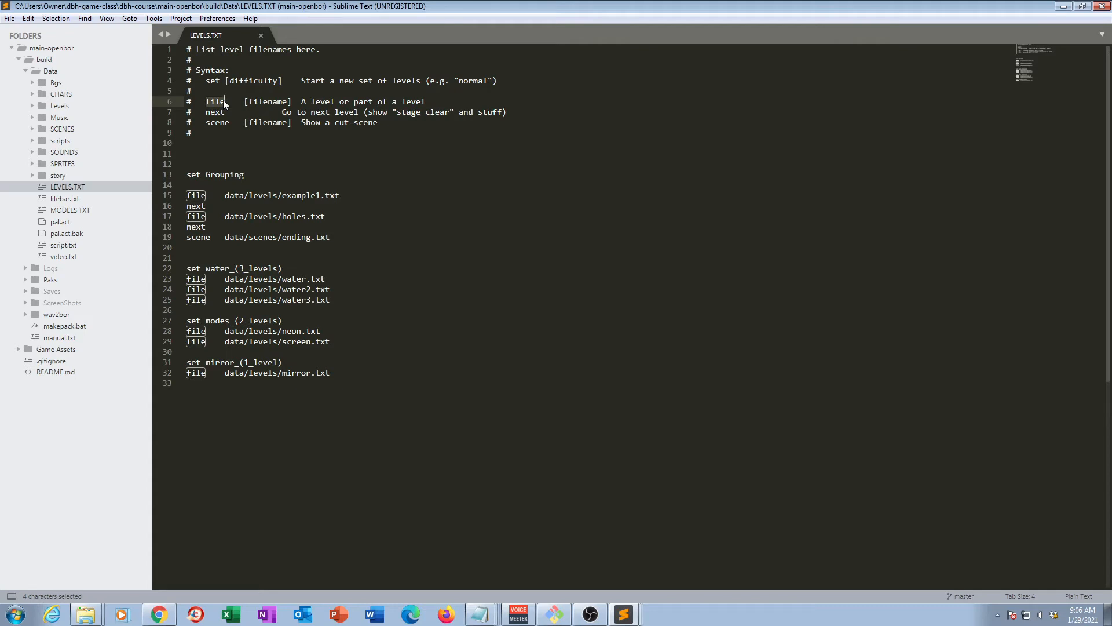
mouse_move(105, 100)
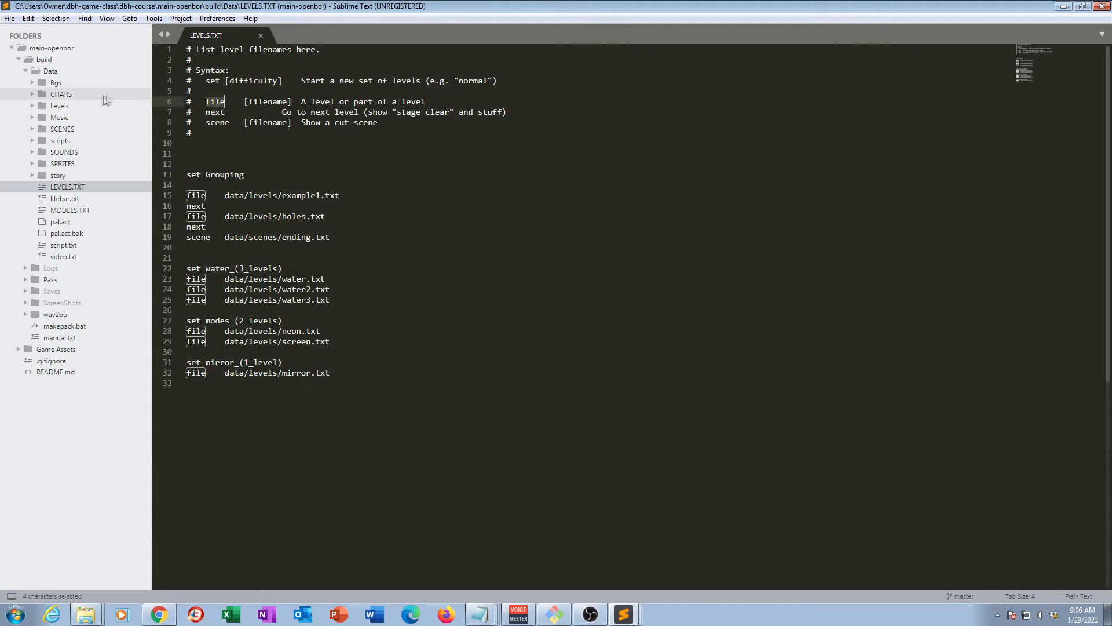
mouse_move(58, 106)
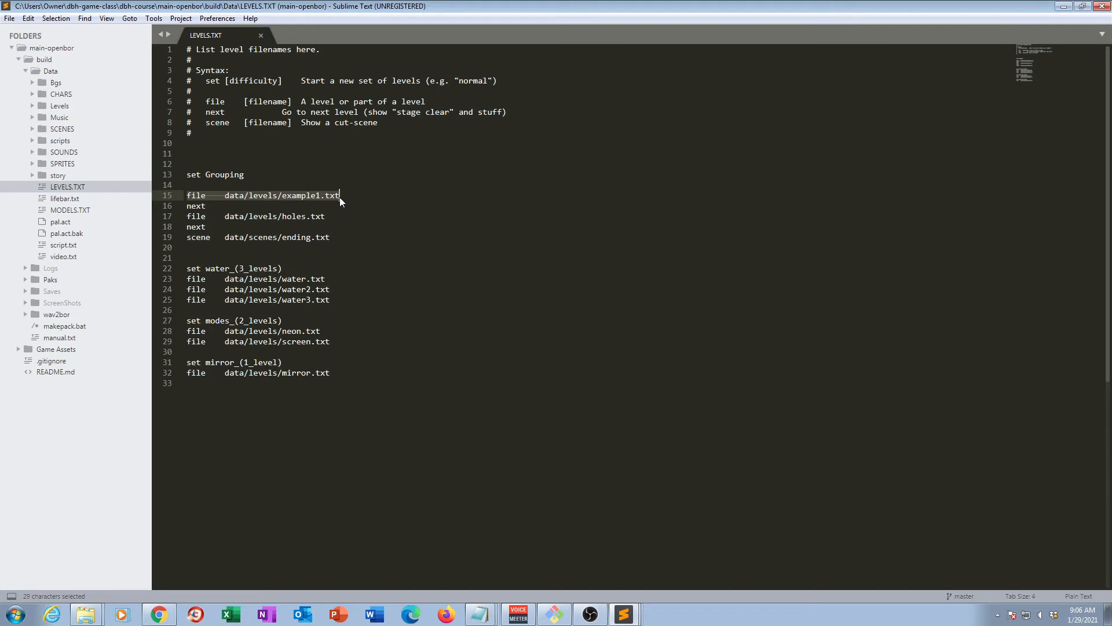
mouse_move(276, 198)
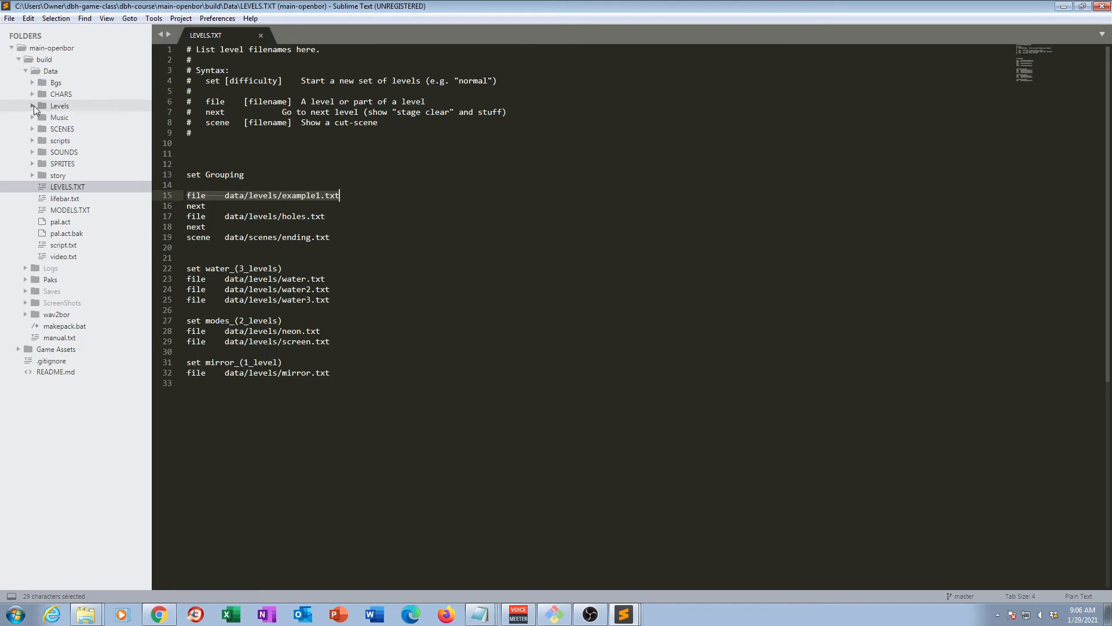
click(36, 109)
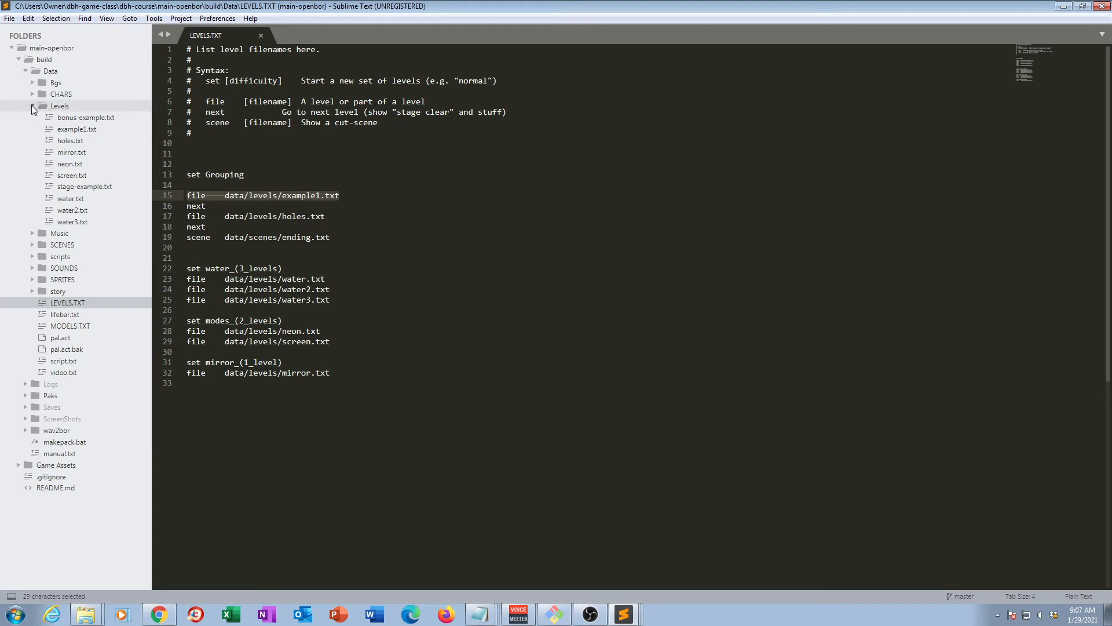
click(33, 108)
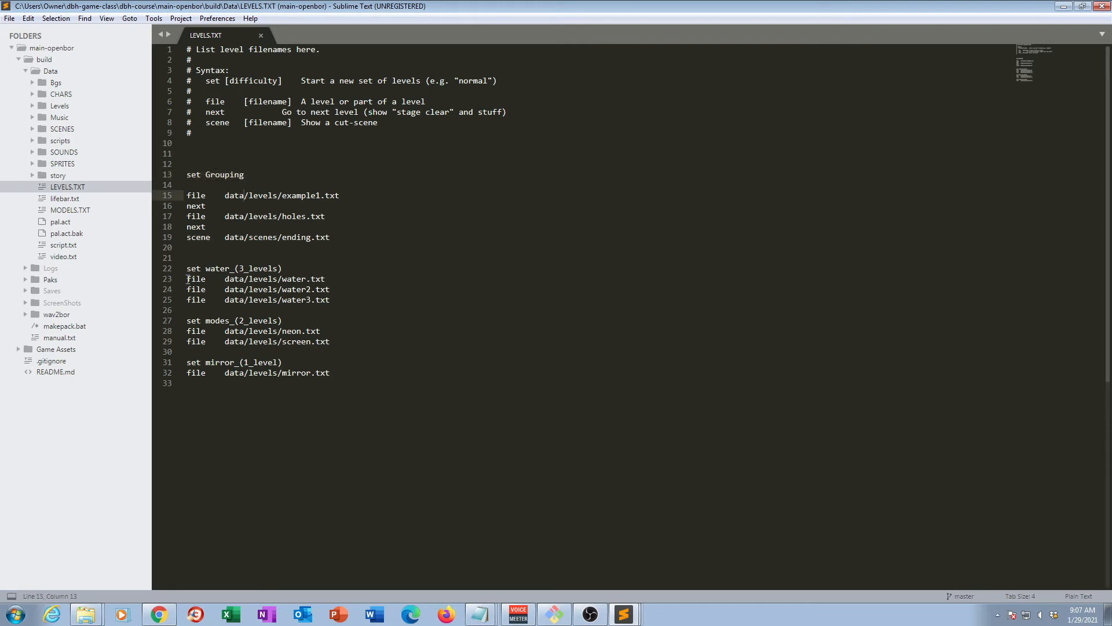
drag(186, 278, 330, 300)
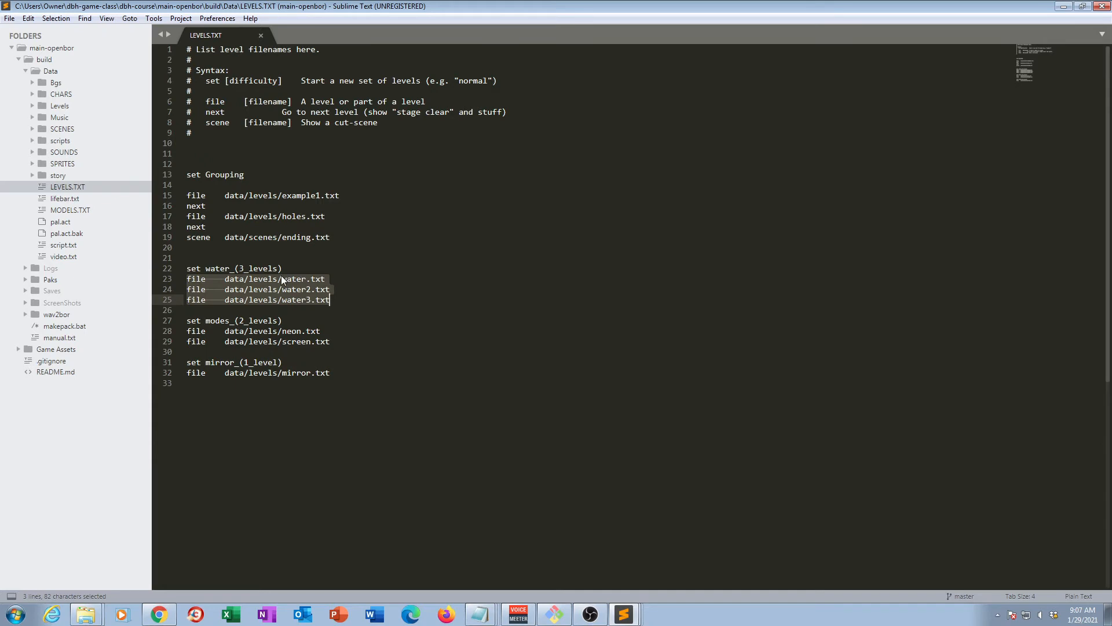
mouse_move(953, 305)
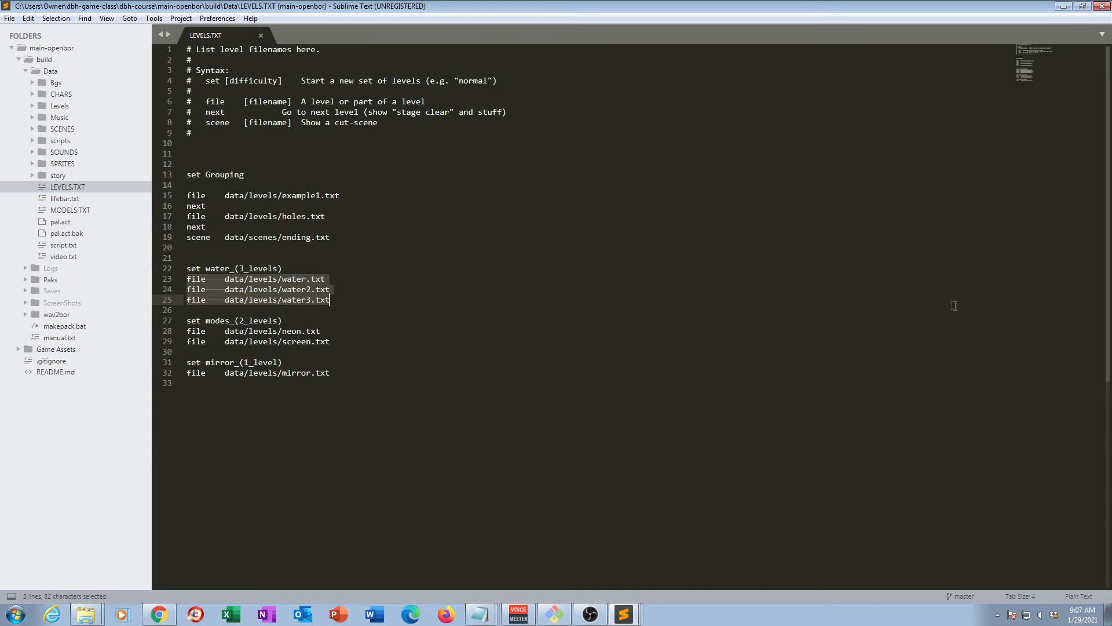
mouse_move(251, 290)
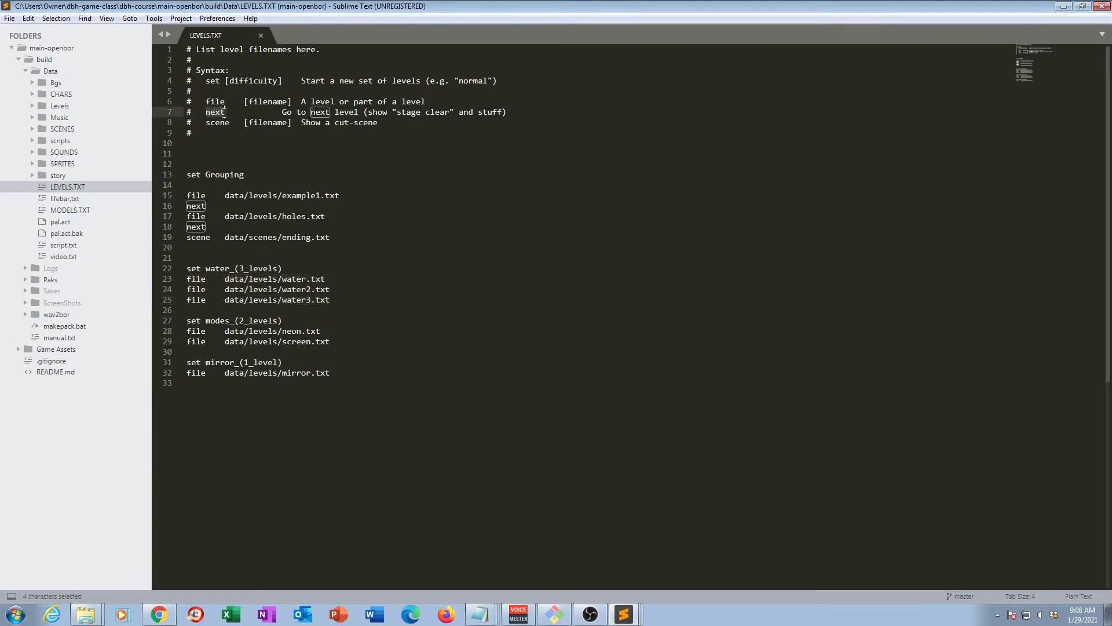
mouse_move(225, 119)
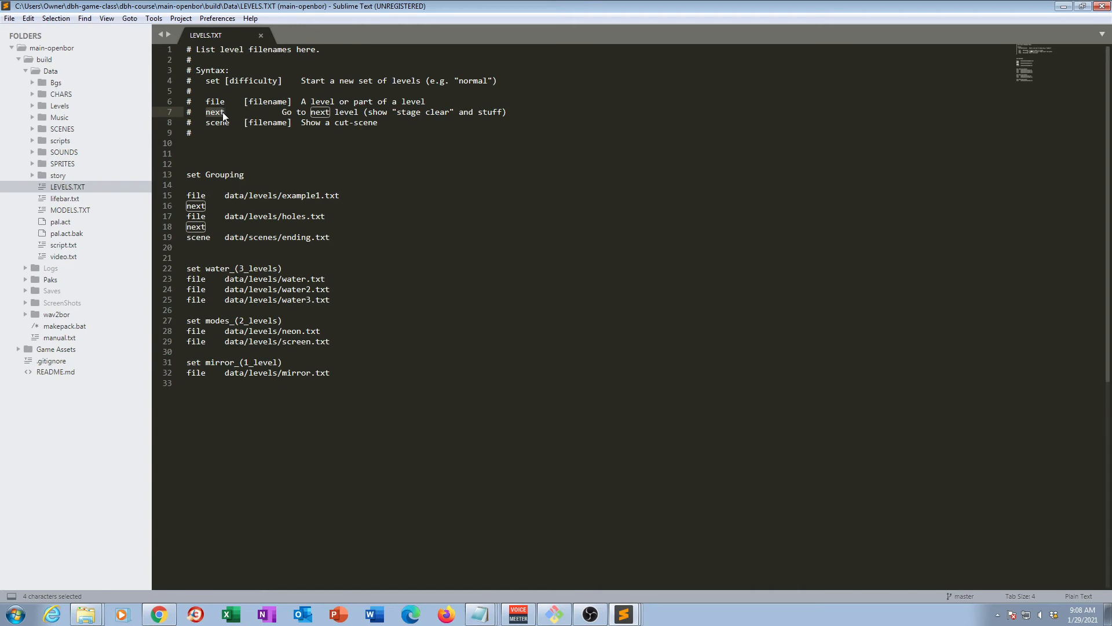
click(283, 112)
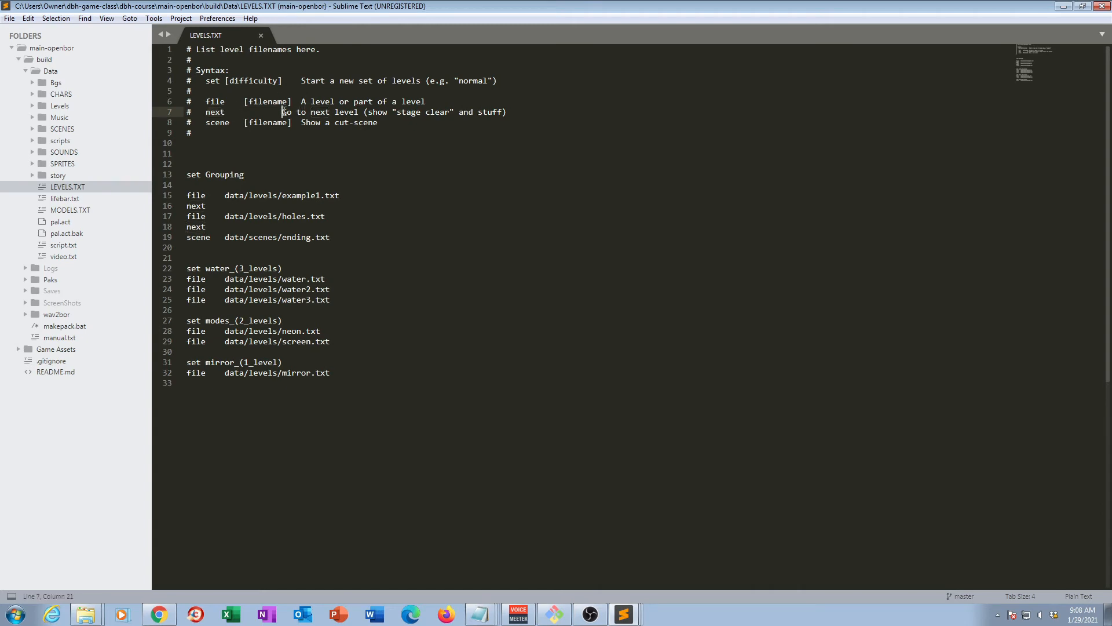
drag(281, 112, 506, 111)
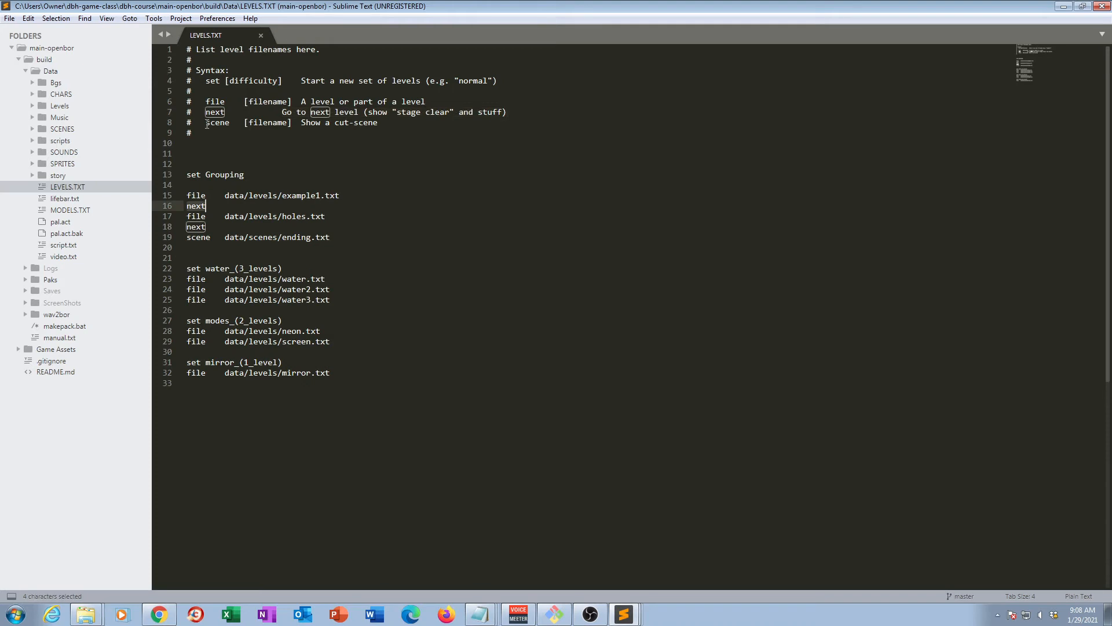
double_click(198, 237)
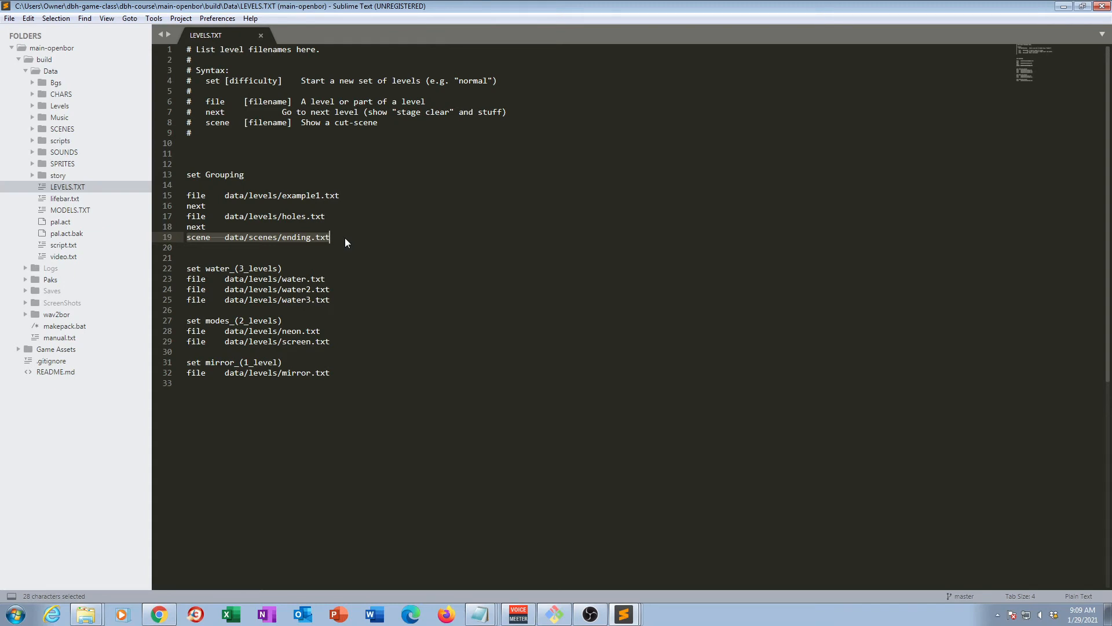
mouse_move(368, 244)
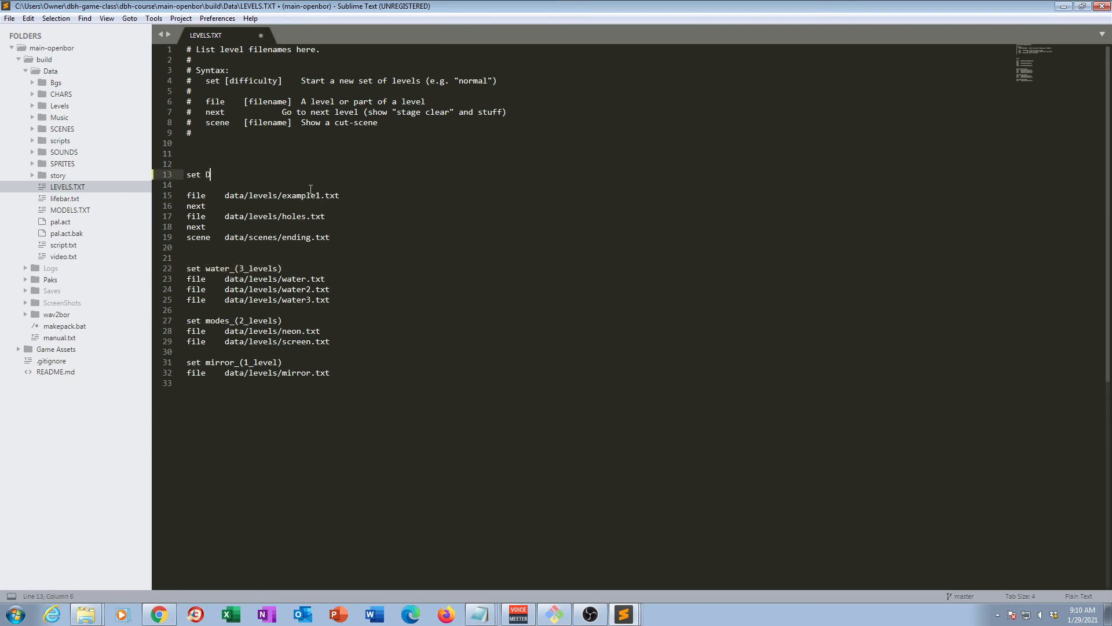
Step: Replace Grouping on line 13 of LEVELS.TXT with 'DBH_Course_Test'
text(BH_)
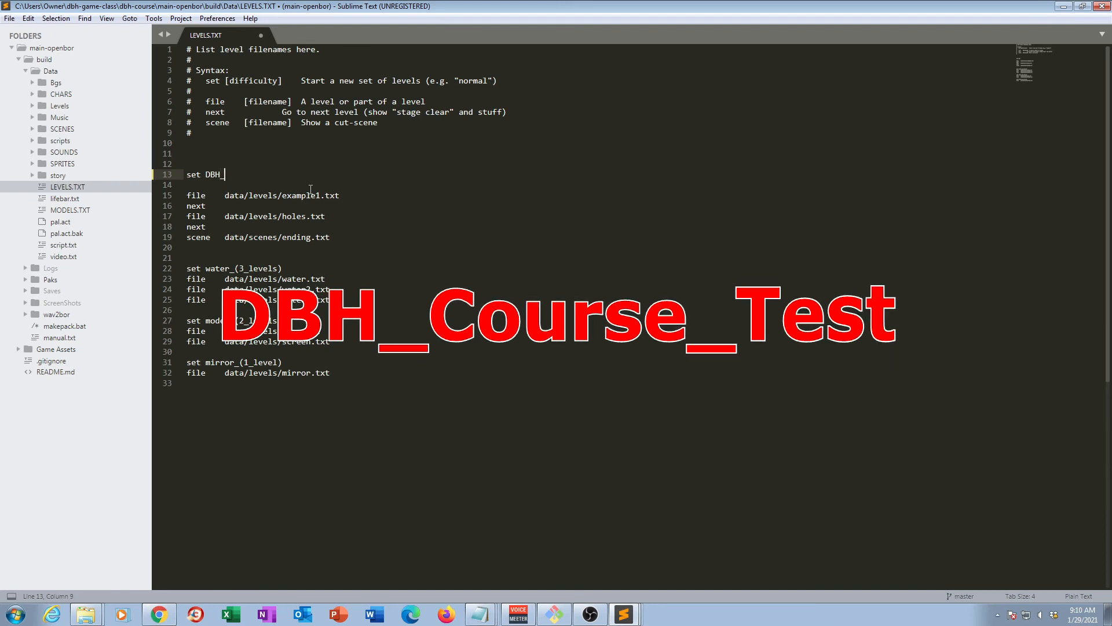
text(Course_)
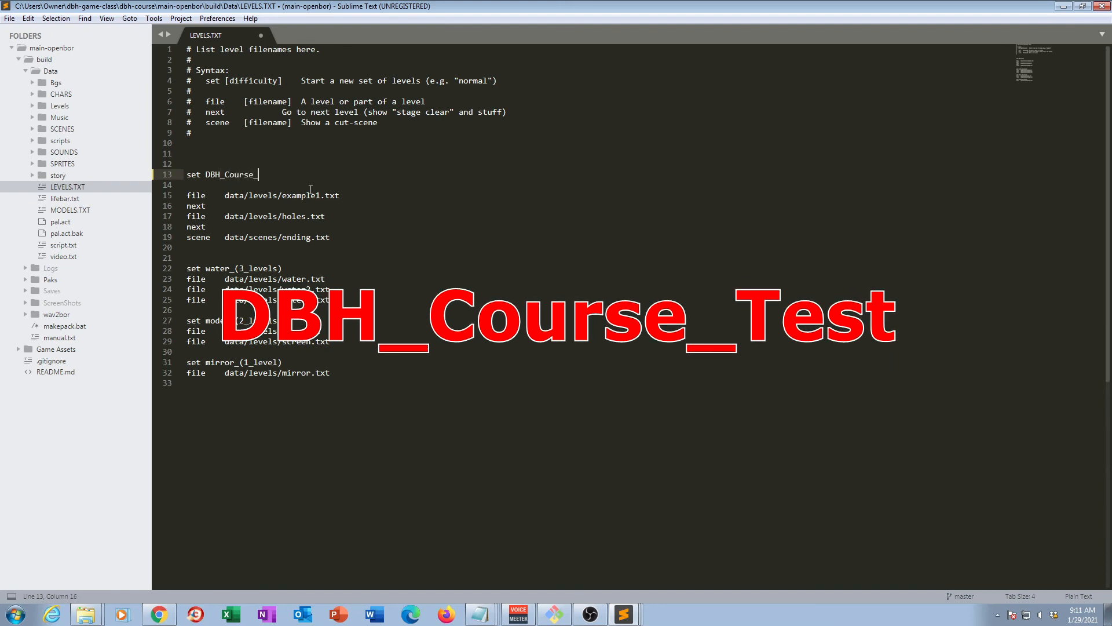
text(Test)
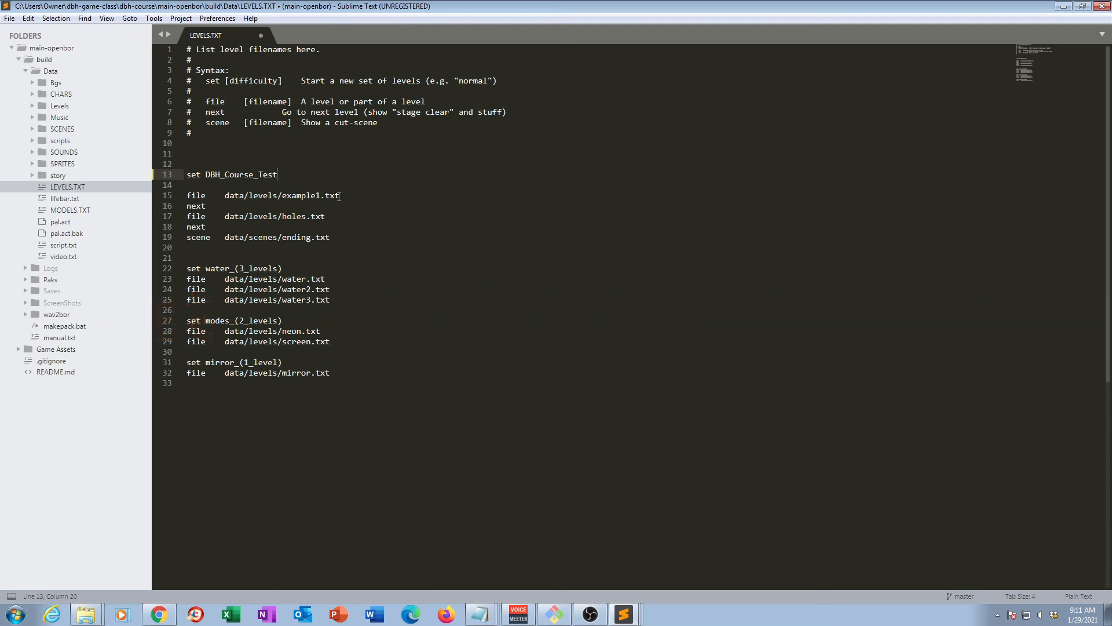
mouse_move(258, 41)
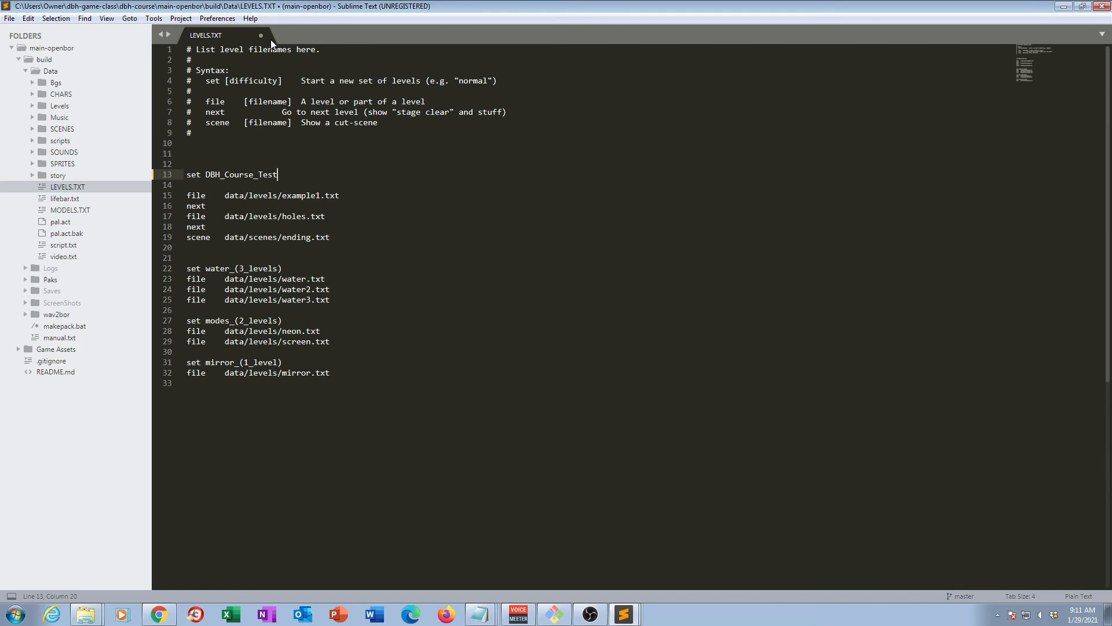
Step: Save LEVELS.TXT using File > Save
key(Ctrl)
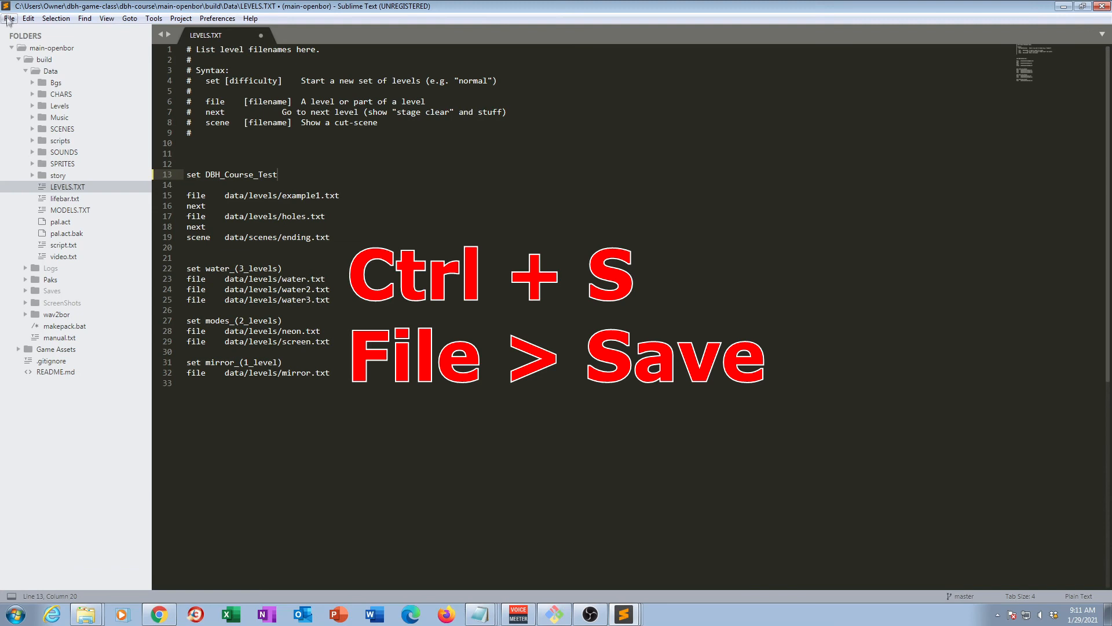
click(6, 18)
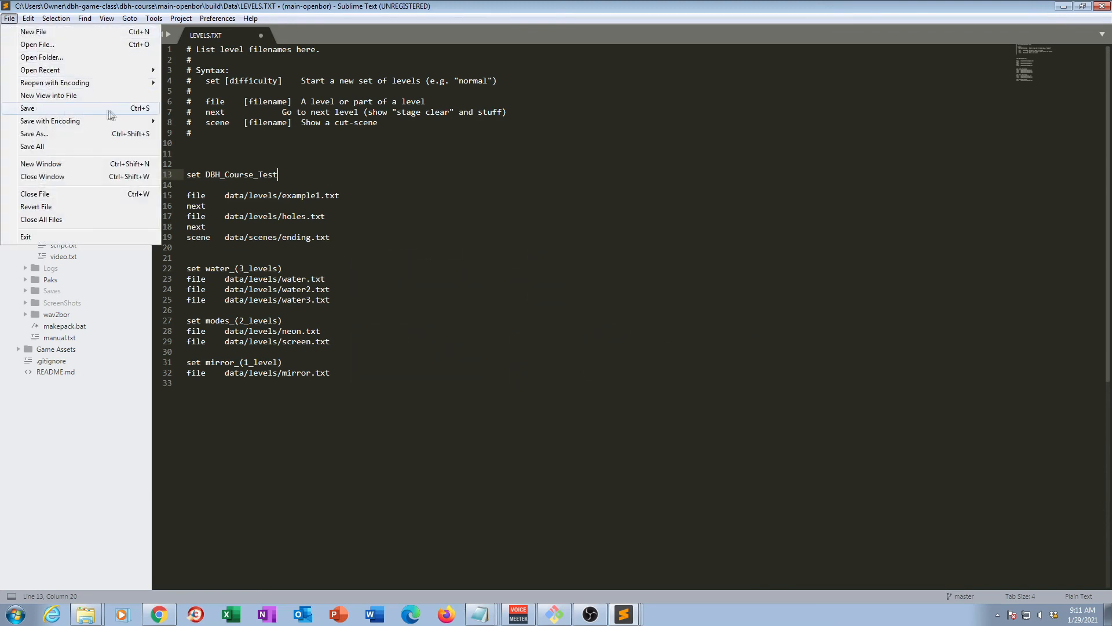
mouse_move(22, 109)
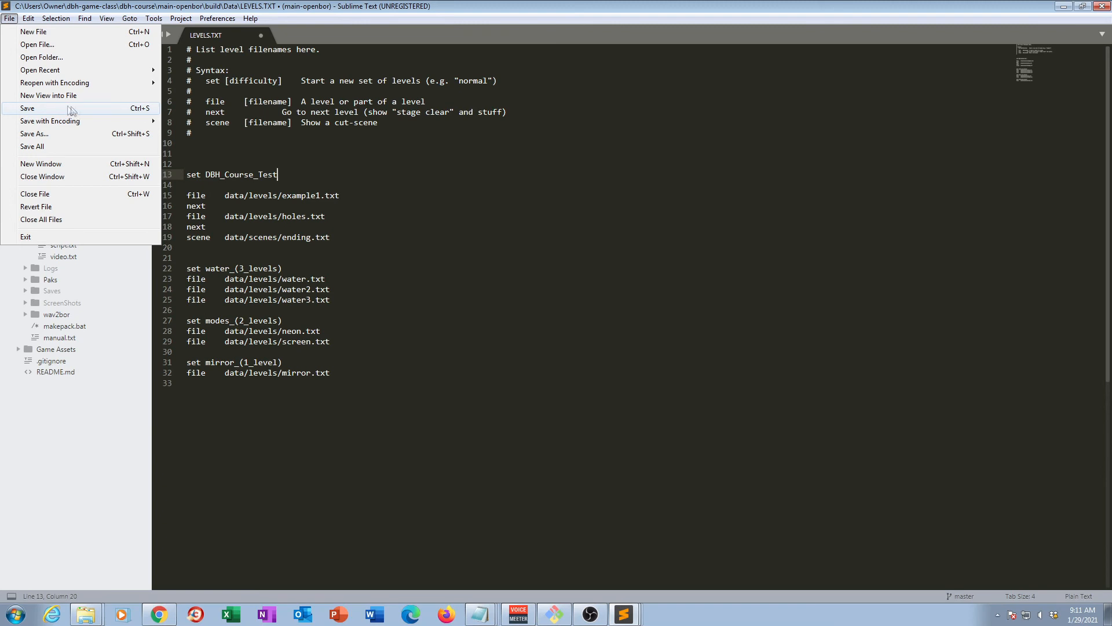
click(26, 108)
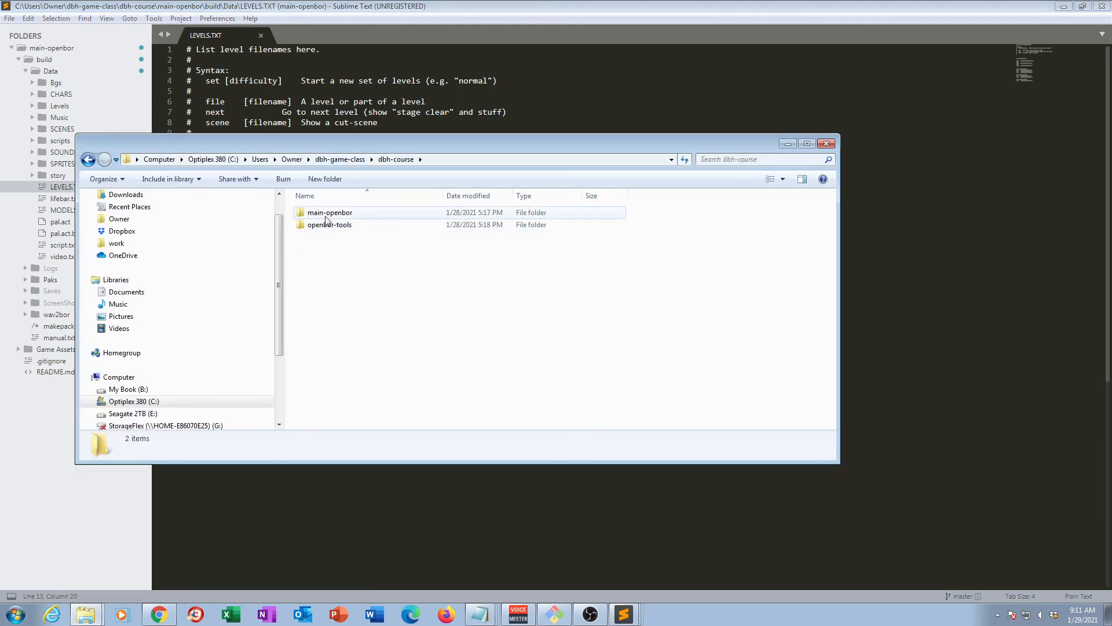
Step: Open the main-openbor folder and launch OpenBOR.exe from its build folder
double_click(329, 212)
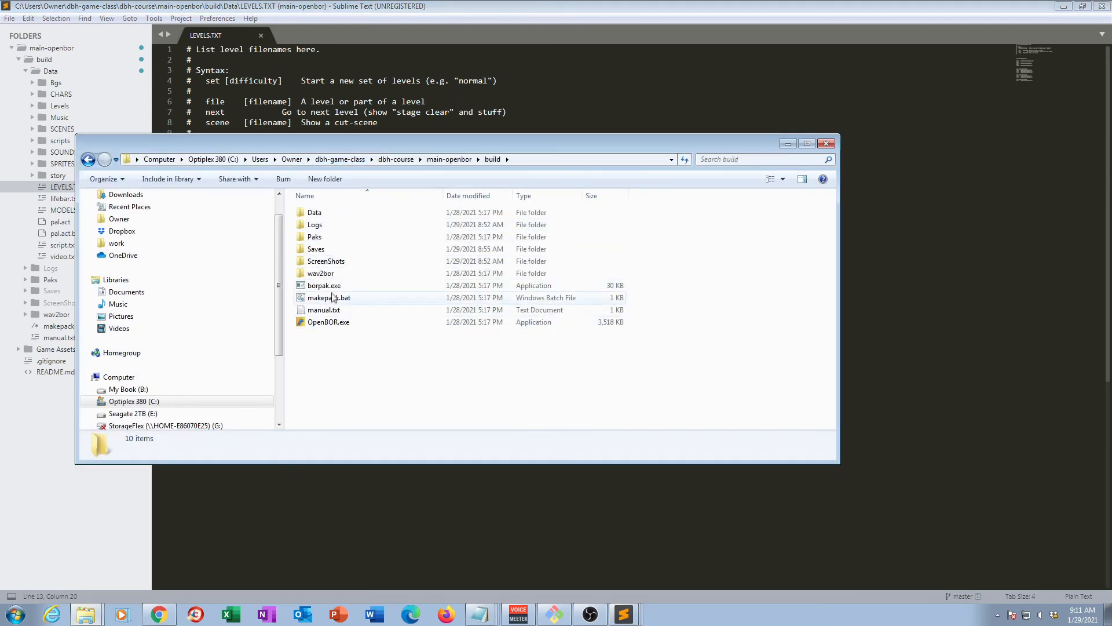
double_click(328, 322)
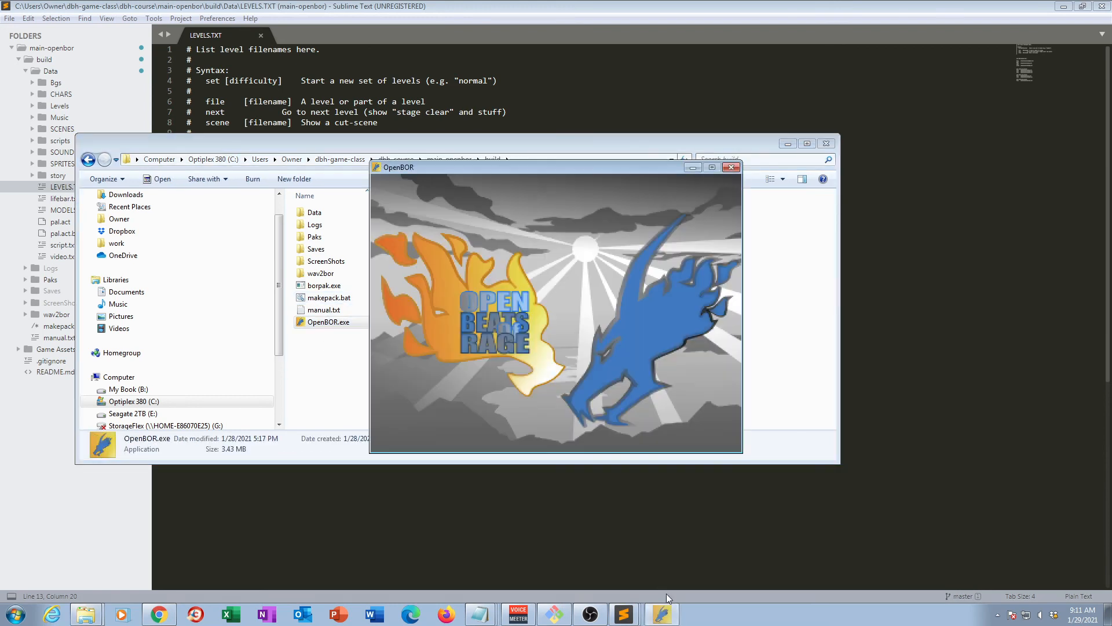
mouse_move(627, 559)
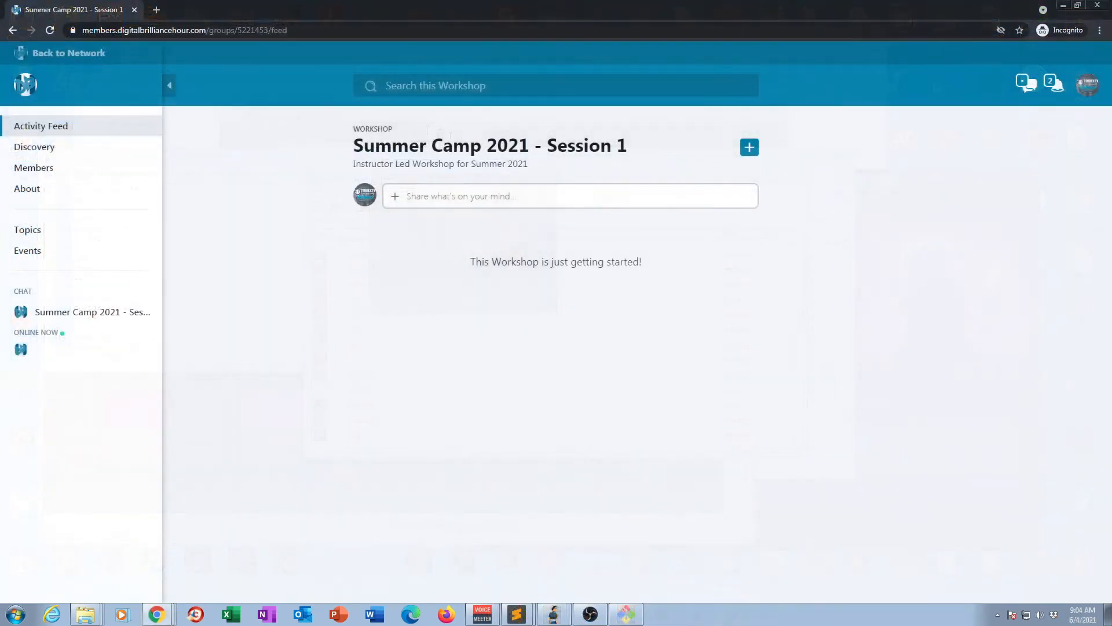
mouse_move(28, 233)
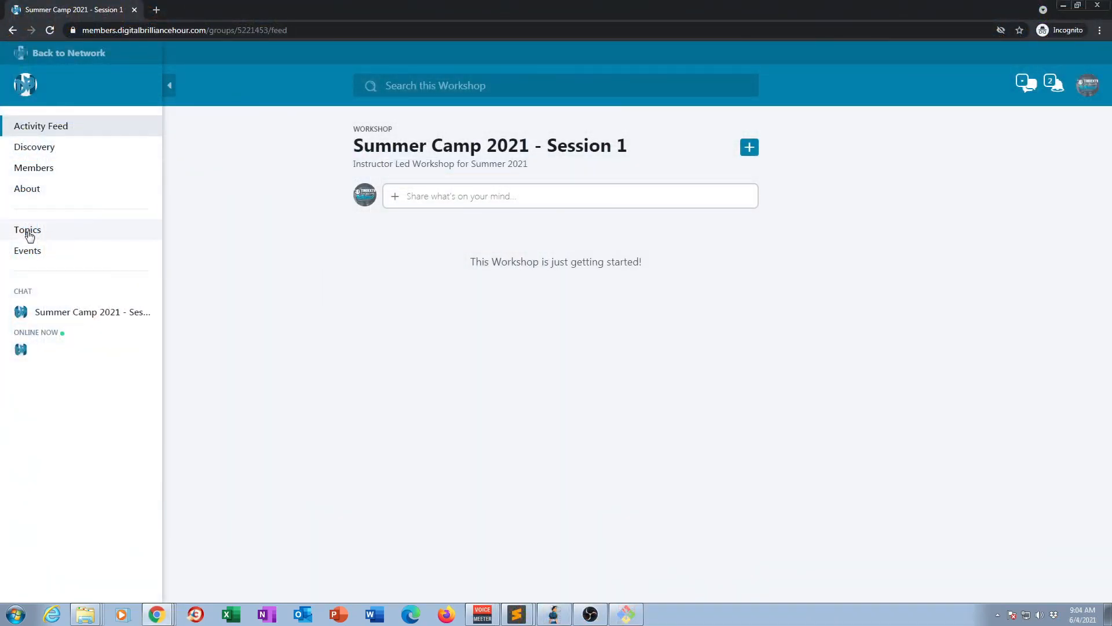
Step: Visit Events, return to the community network, and open Create Post
click(28, 250)
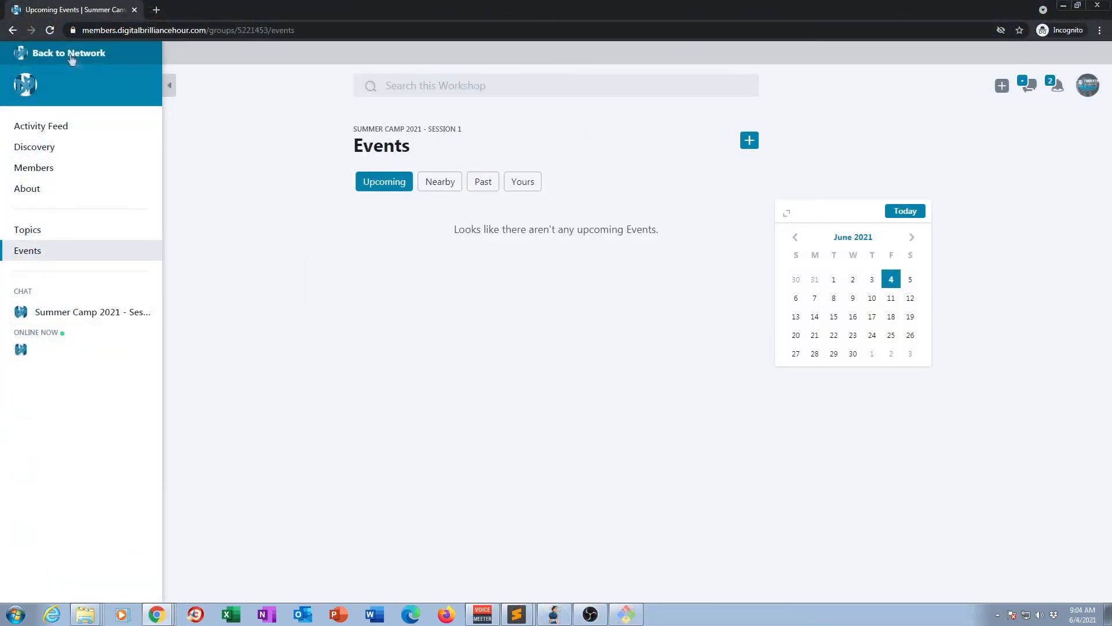
click(70, 53)
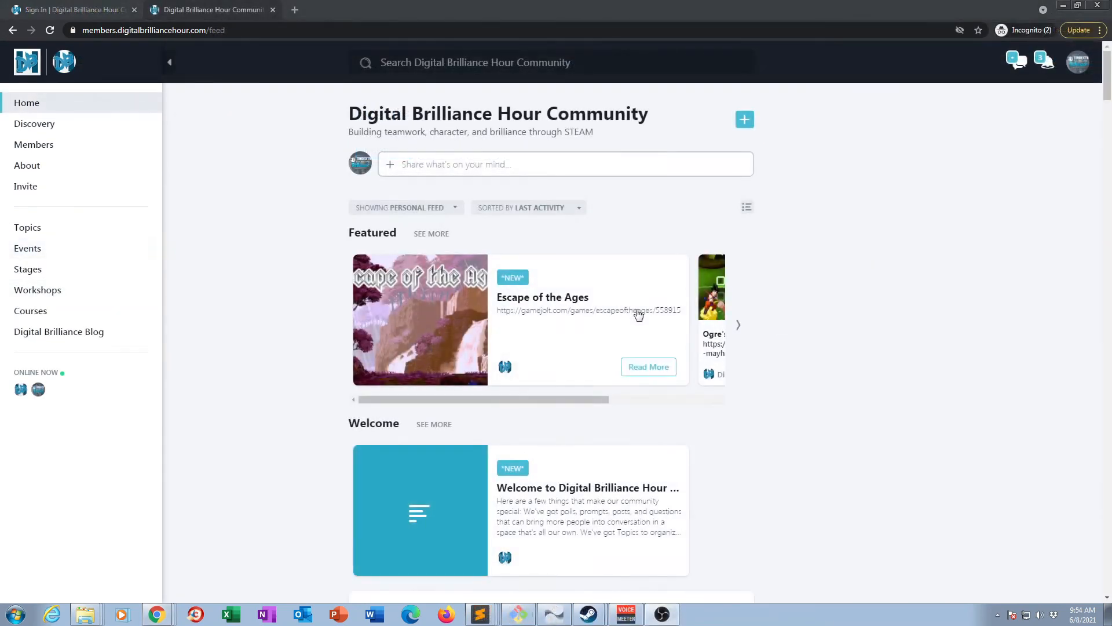
click(745, 119)
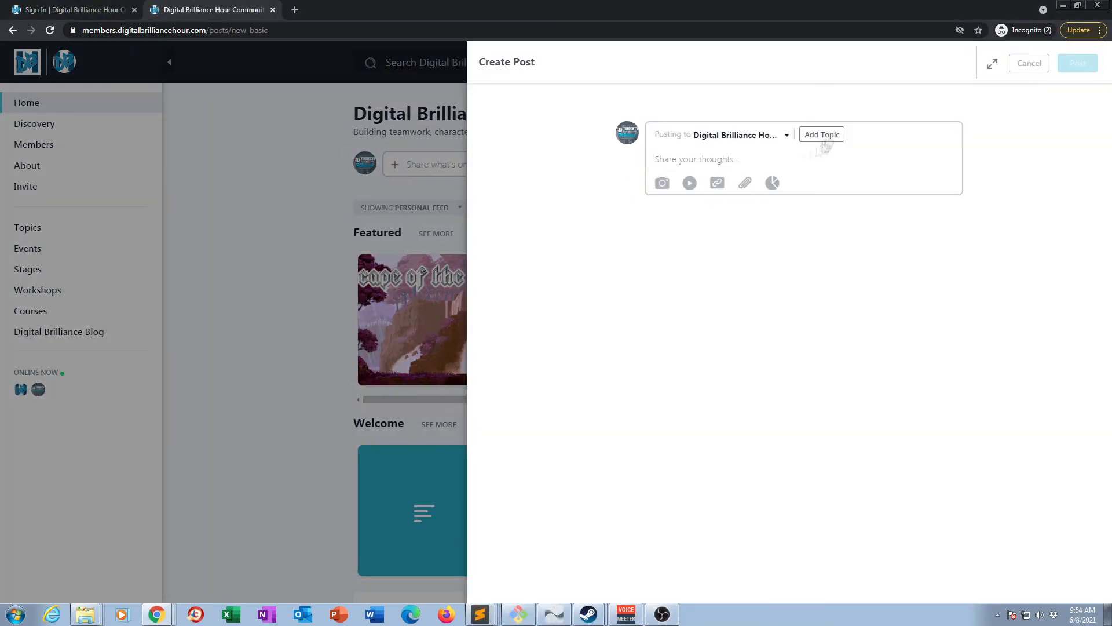